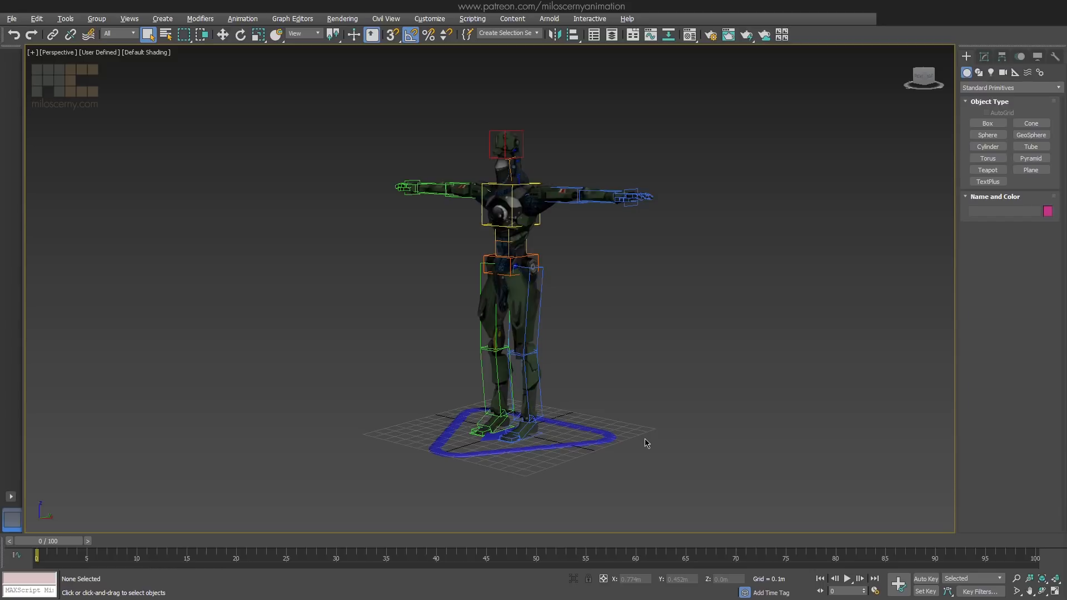
mouse_move(631, 443)
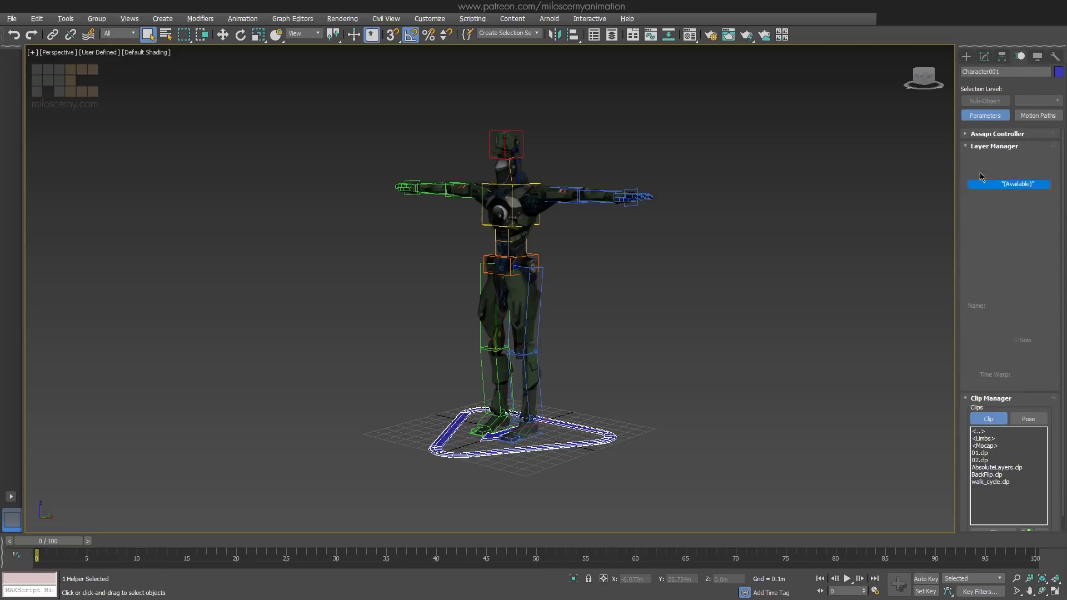
Add a CATMotion layer to the robot's CAT rig and play the procedural walk.
click(847, 579)
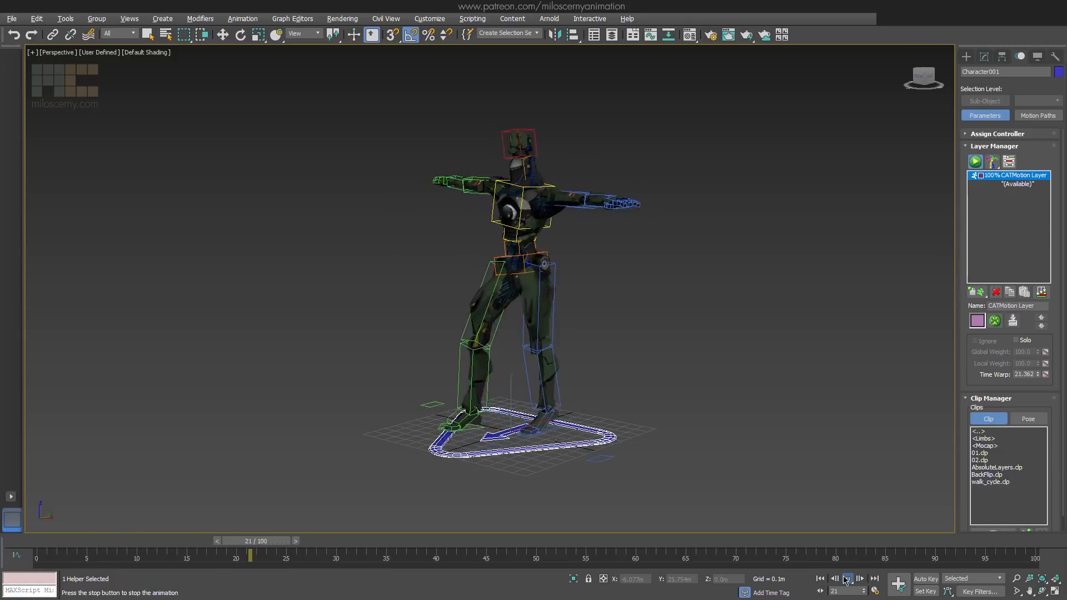
click(847, 579)
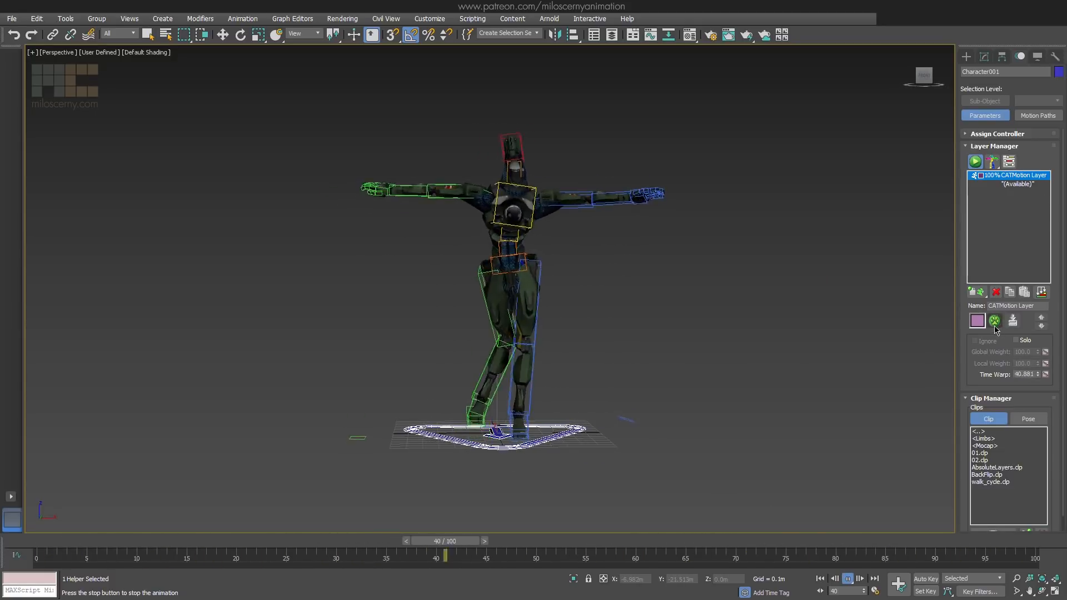
Show the CATMotion Globals settings and replay the walk over a 30-frame timeline.
click(995, 321)
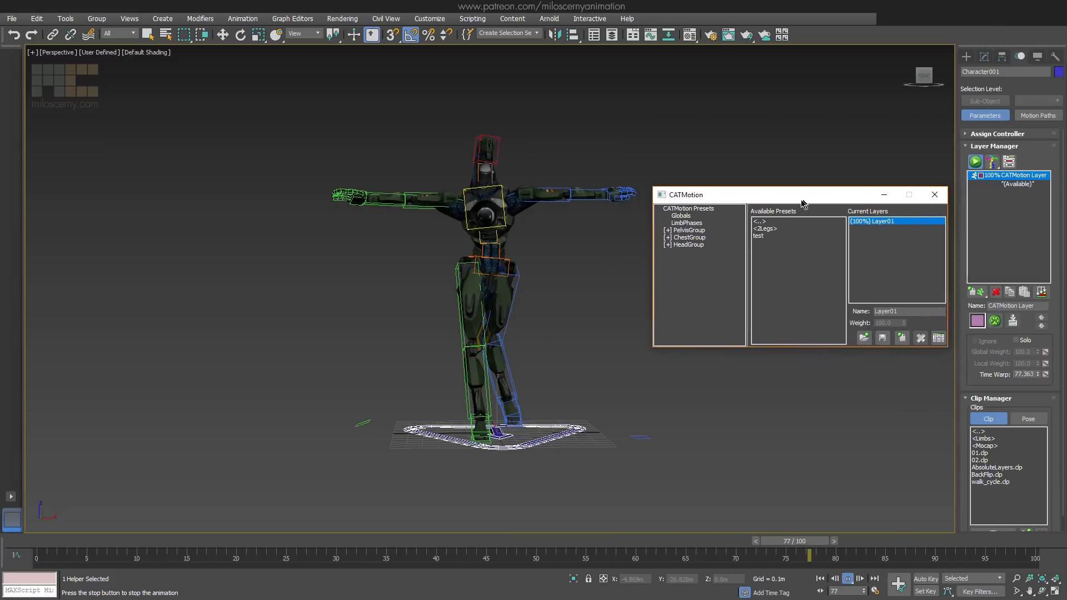
click(680, 218)
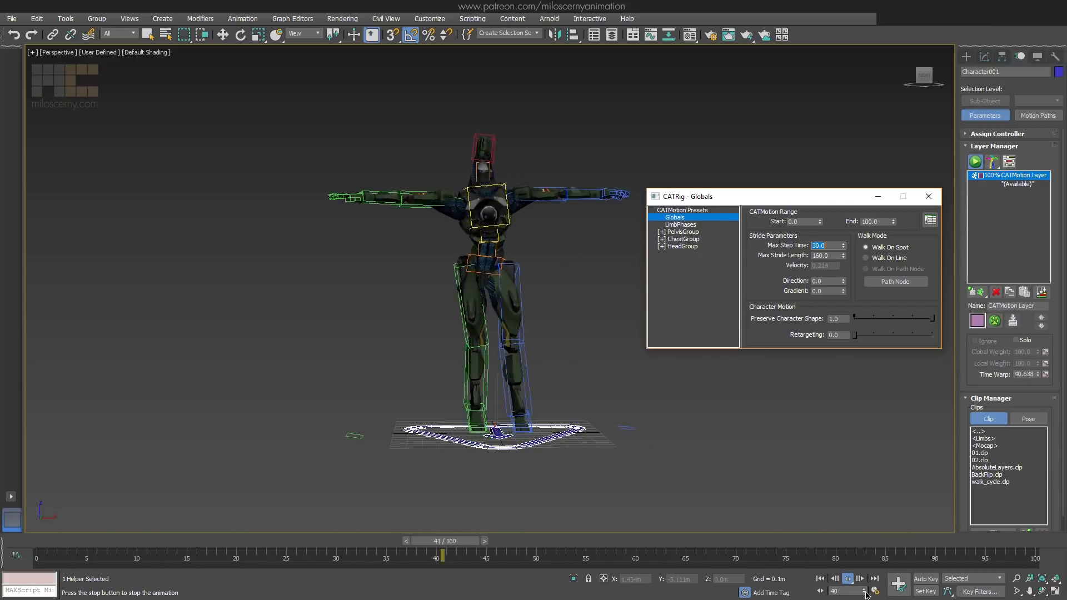
click(847, 579)
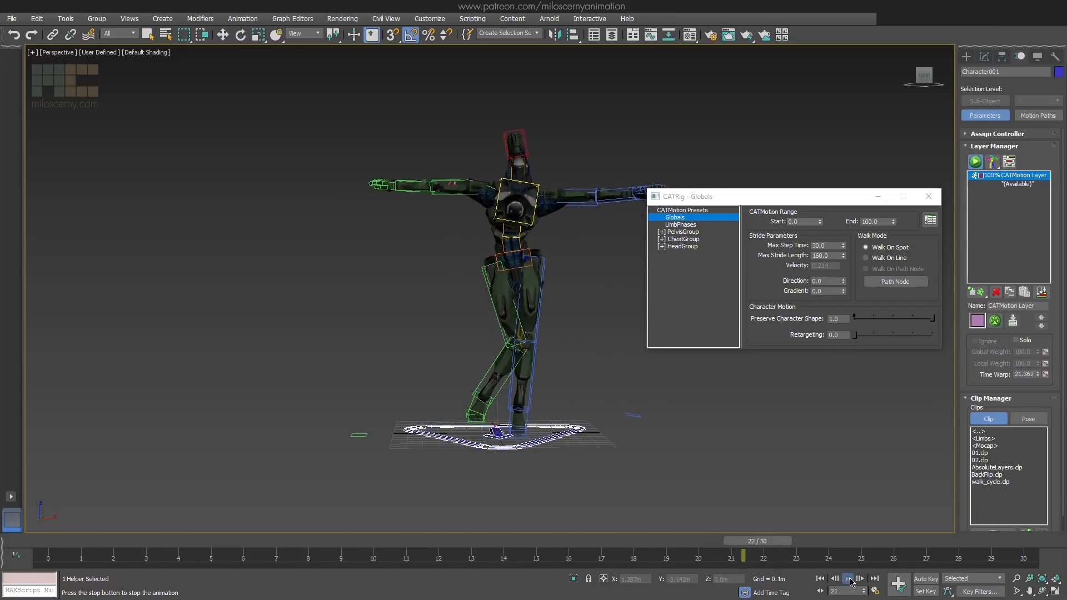
click(682, 232)
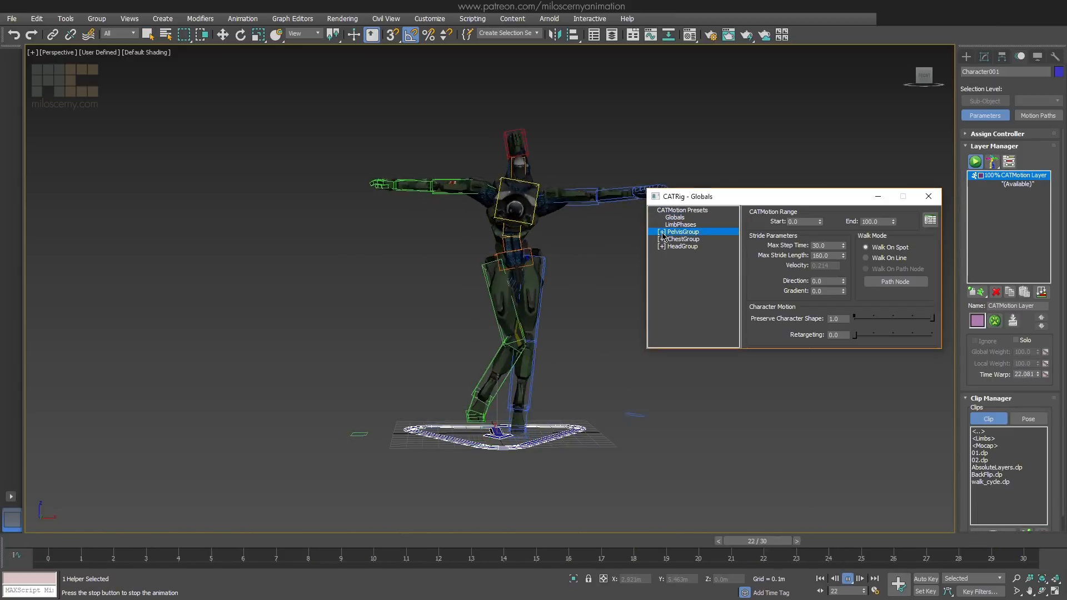
Expand PelvisGroup in the CATMotion tree to list the Pelvis, Legs and Ankle channels.
click(661, 231)
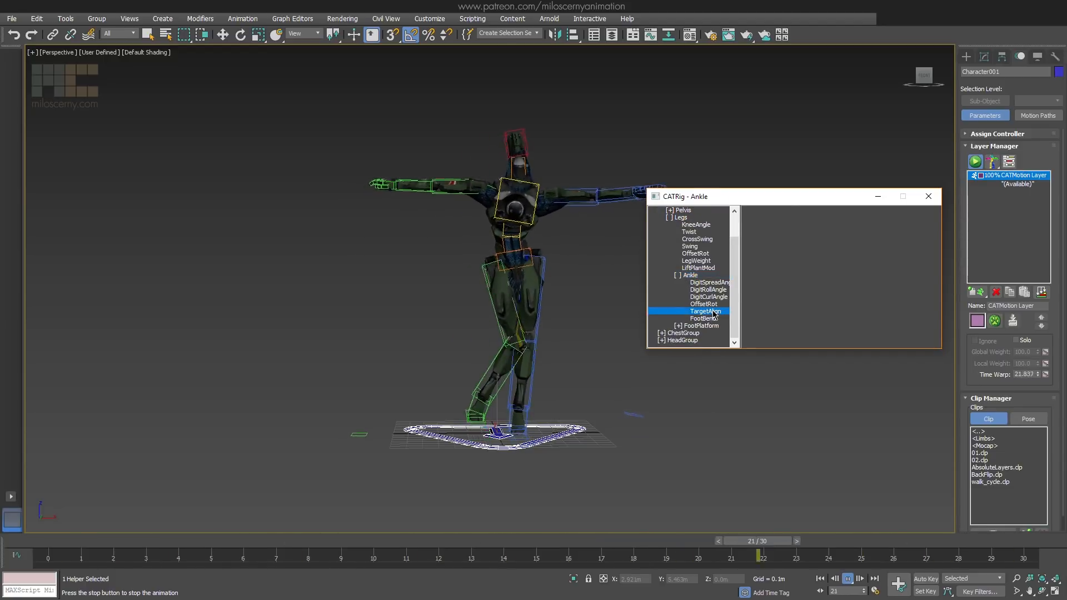
click(706, 312)
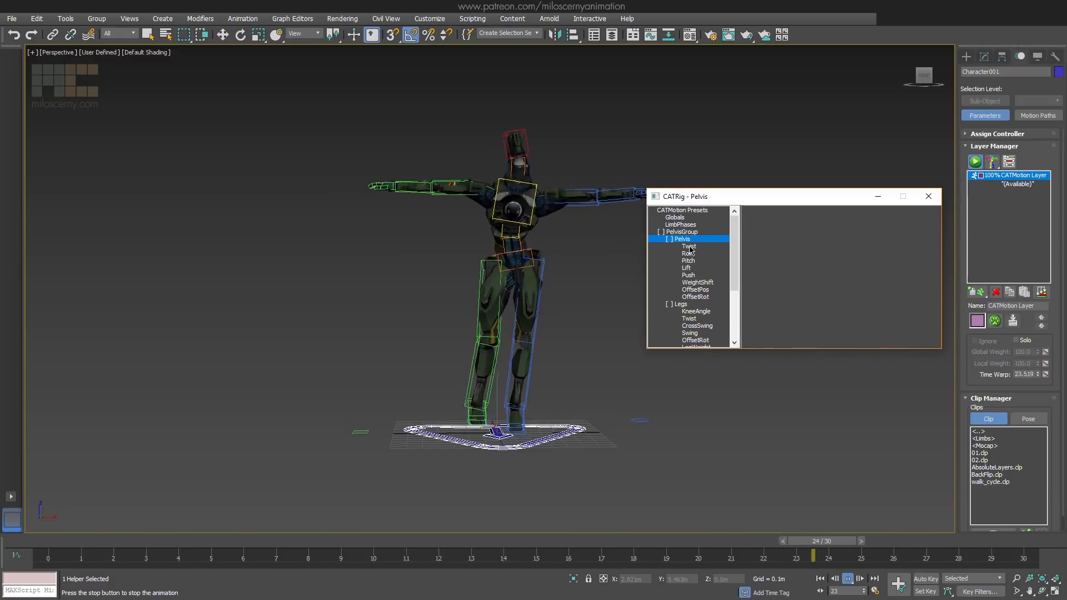
Inspect the pelvis Twist, WeightShift and Roll curves, then expand ChestGroup's arm channels.
click(688, 246)
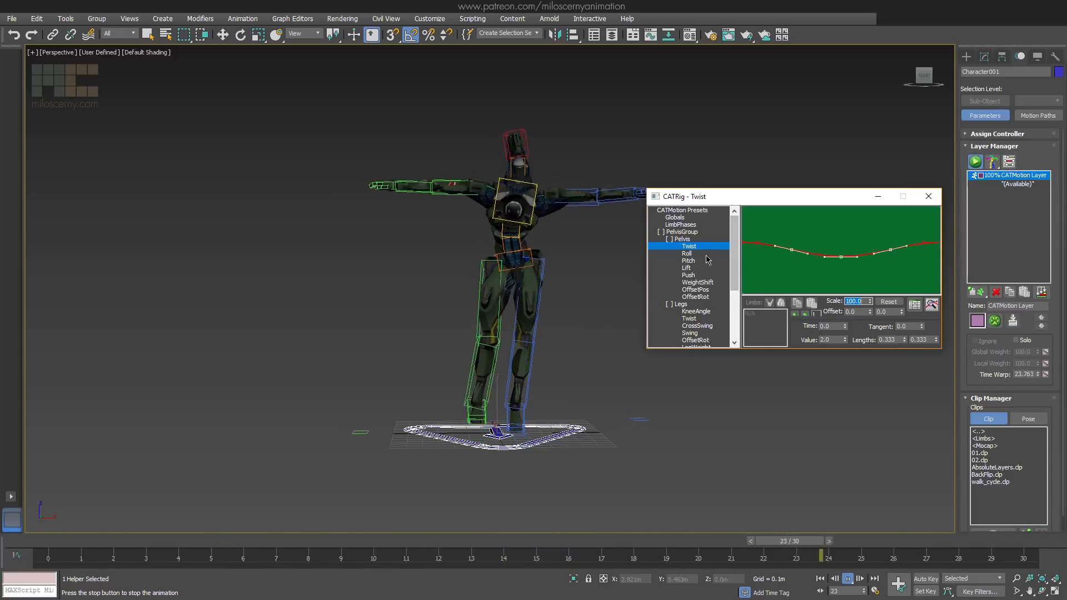
click(697, 282)
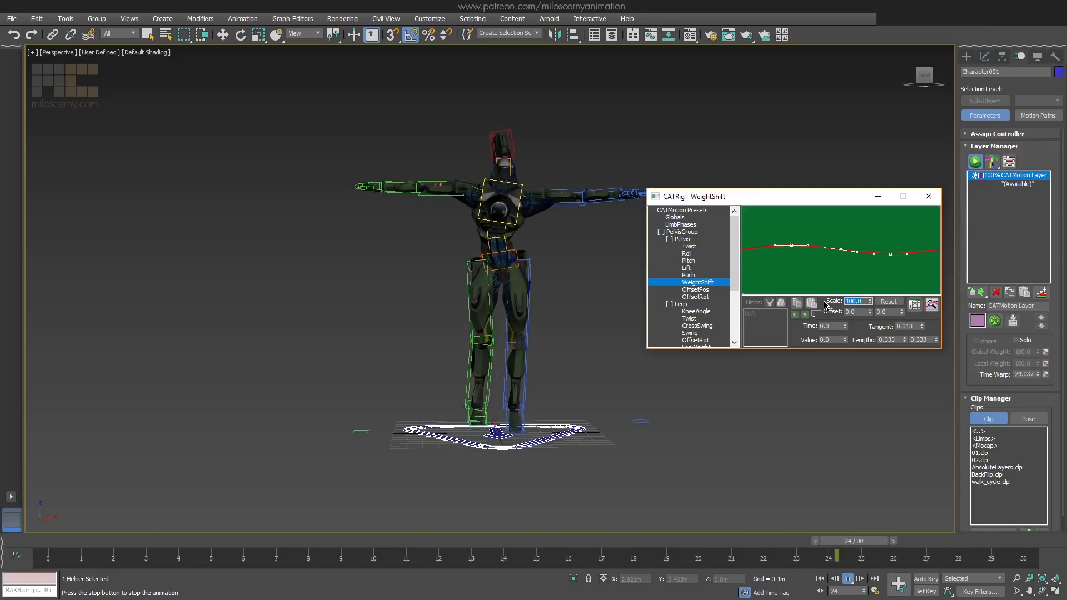
click(686, 253)
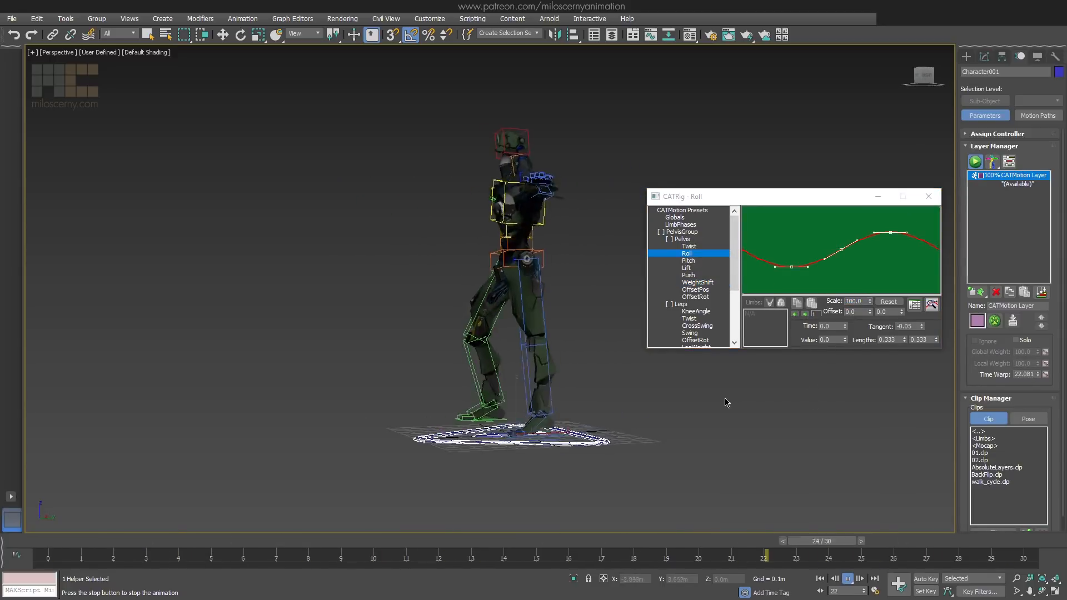
click(849, 540)
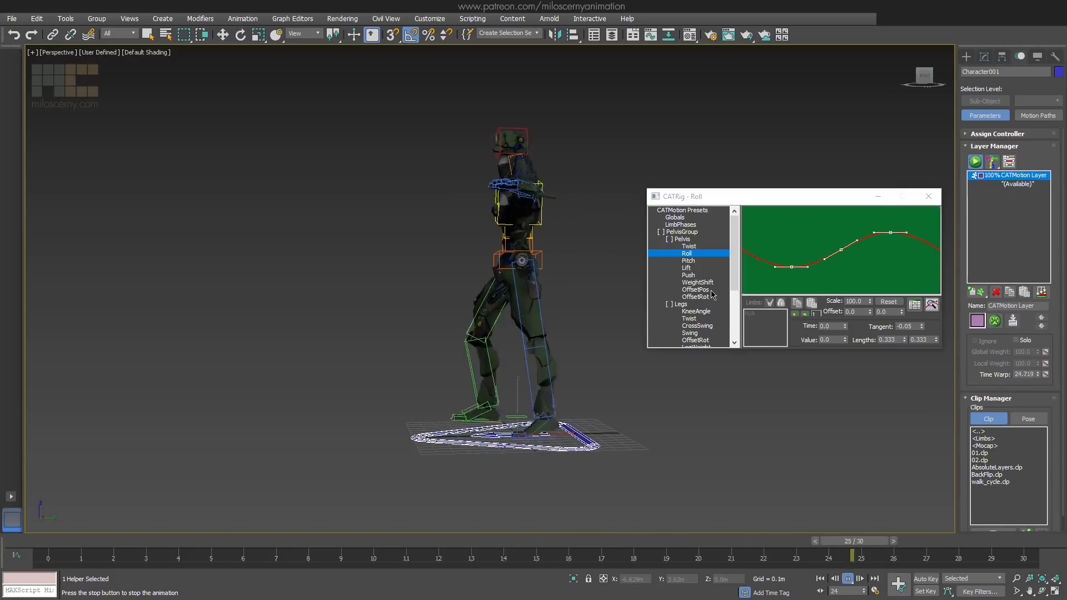
click(696, 289)
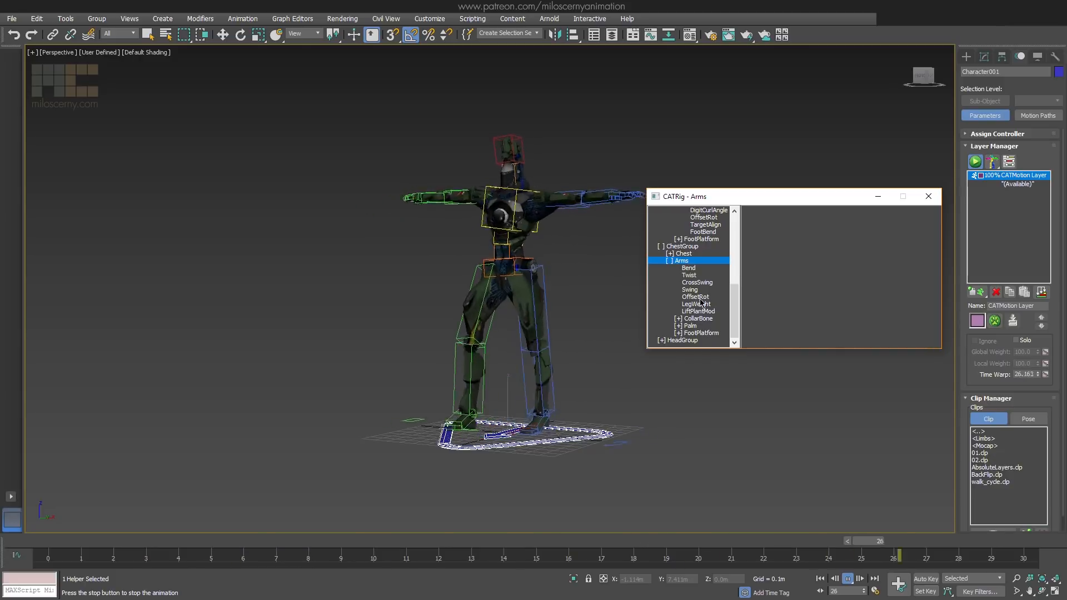
Display the legs' KneeAngle curve in the CATMotion graph.
click(696, 297)
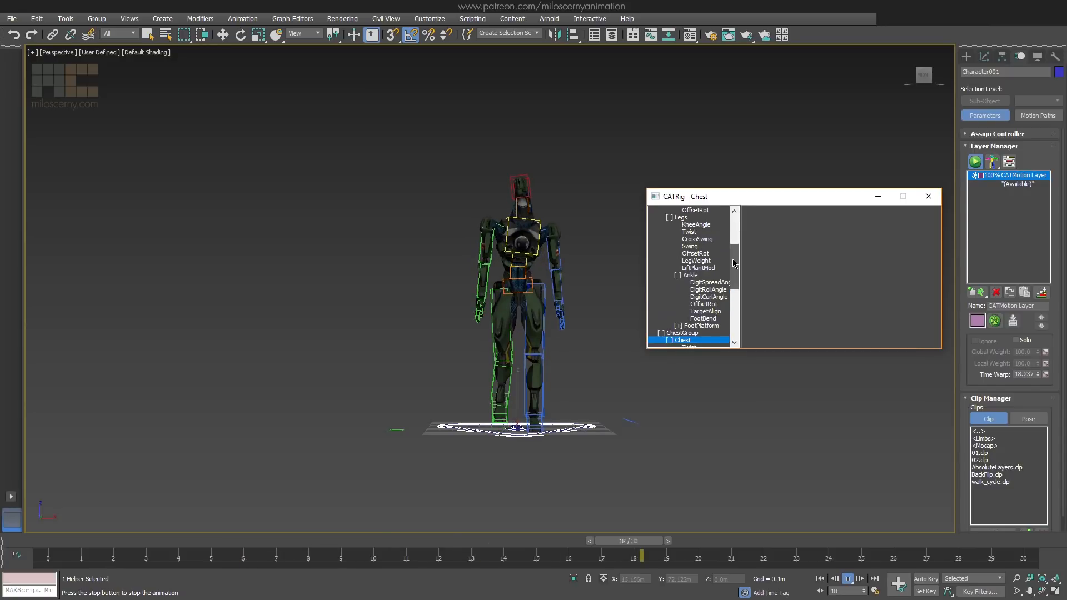
click(696, 246)
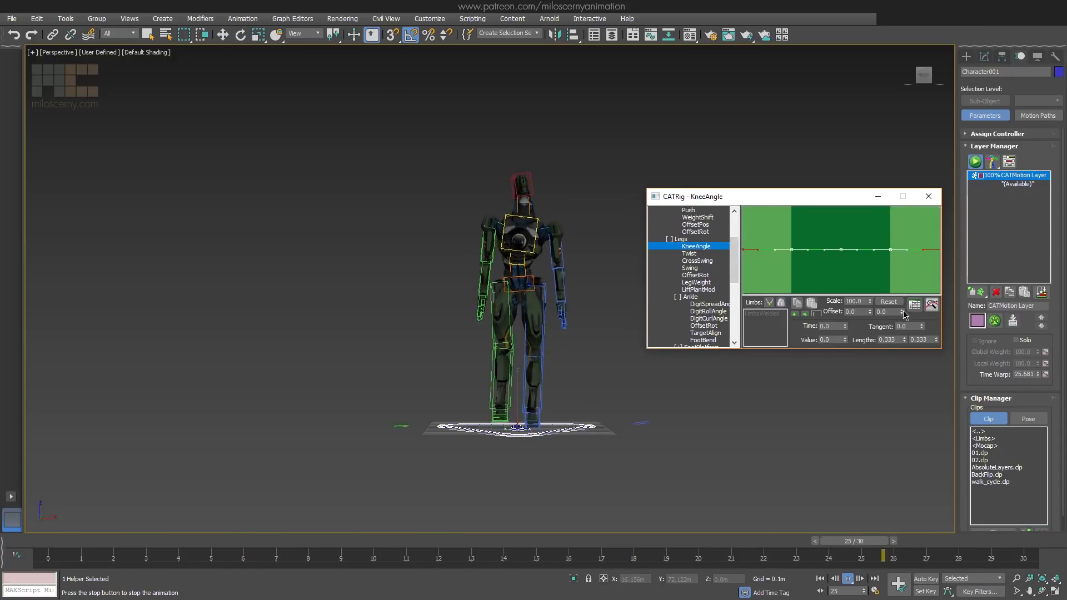
drag(901, 312, 901, 293)
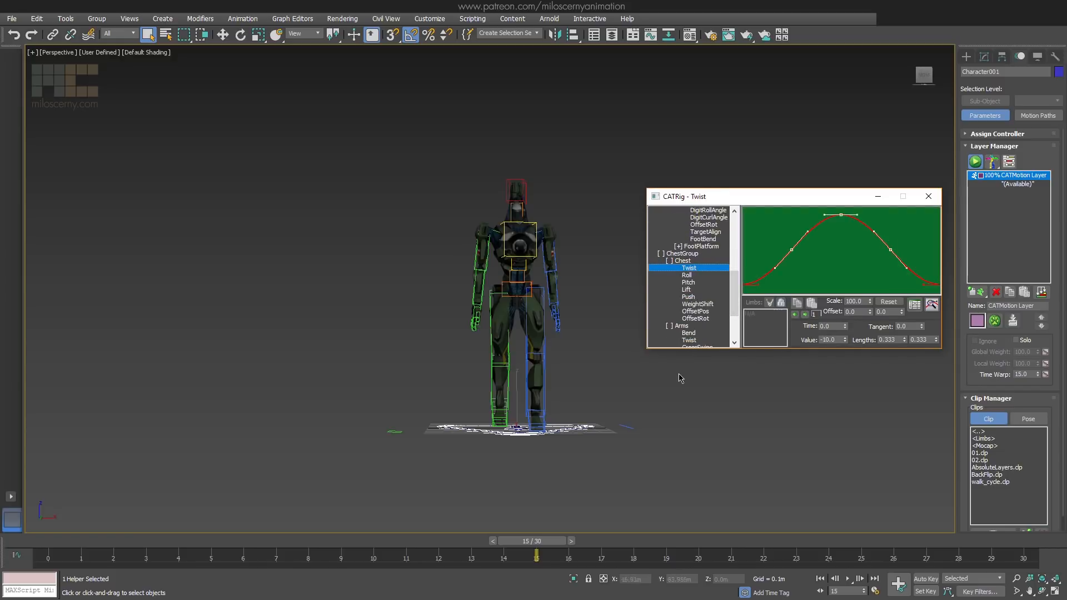
Step through the chest Twist, Roll and Pitch curves, editing their keys.
click(847, 579)
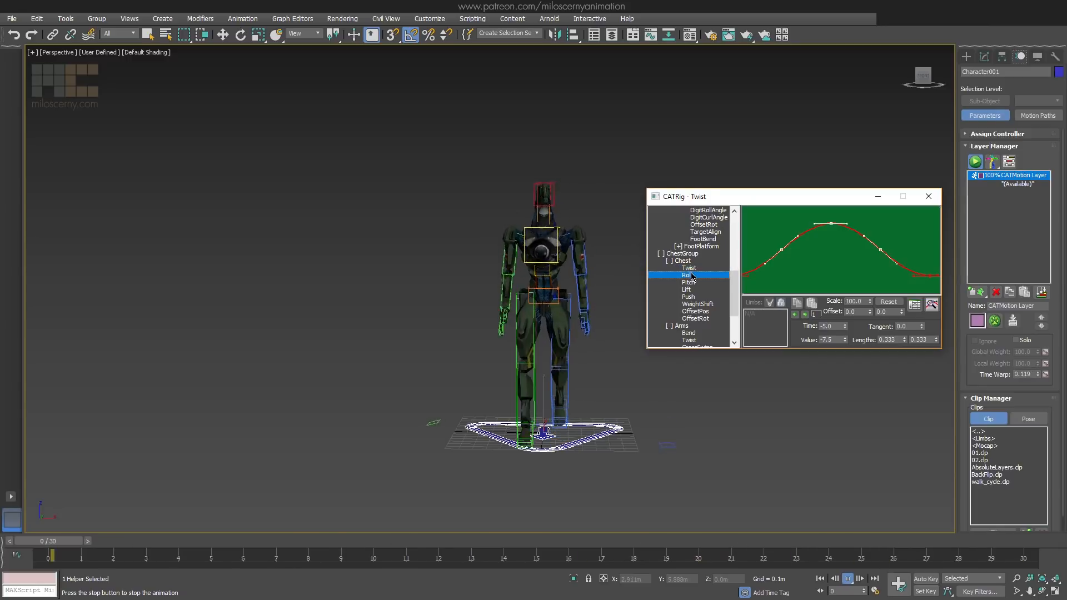
click(688, 275)
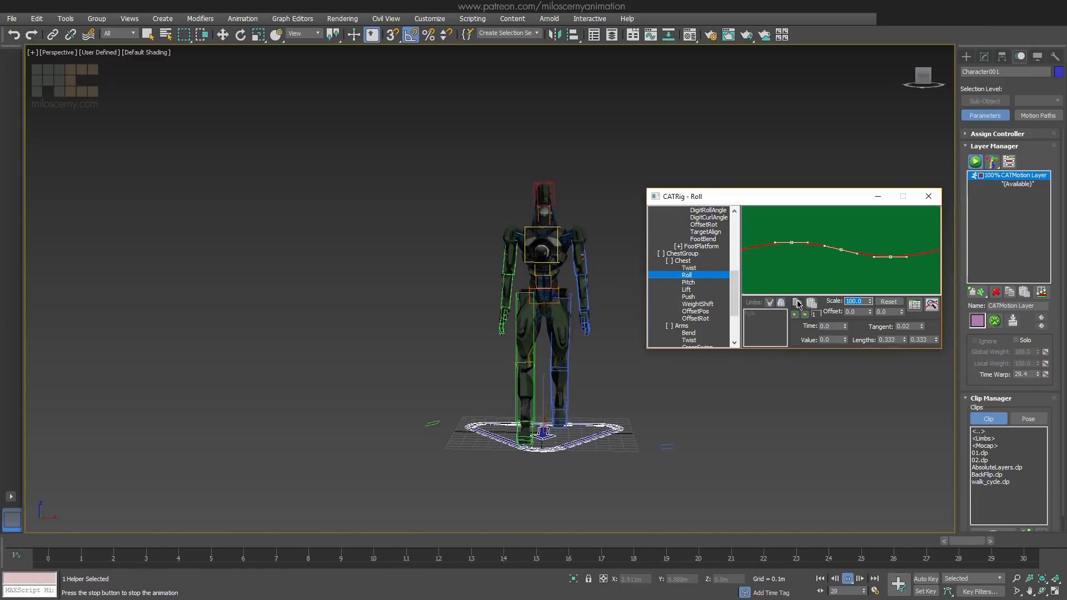
click(688, 282)
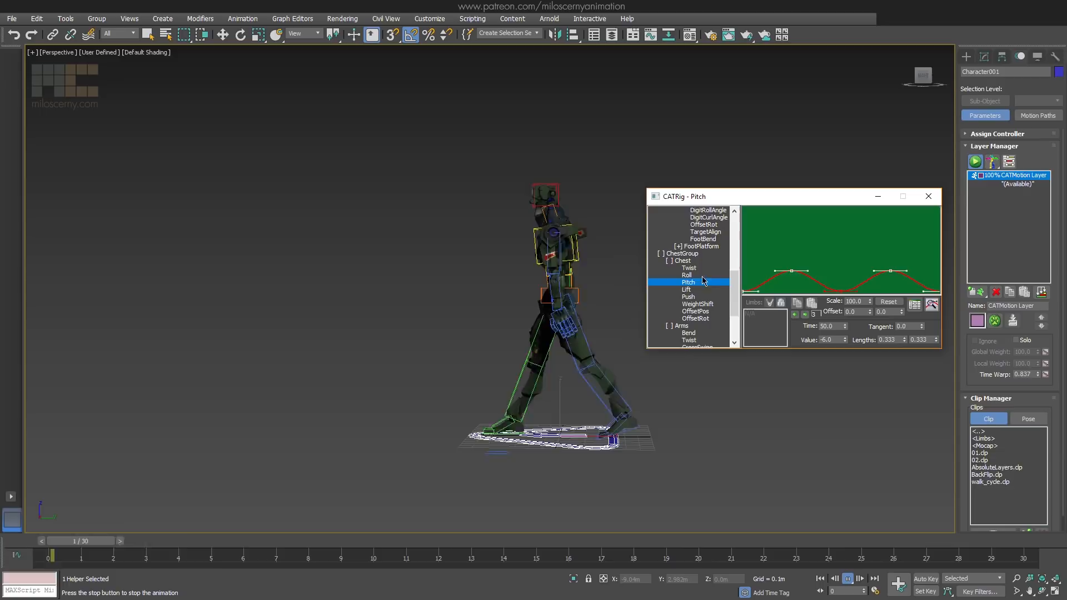
click(689, 268)
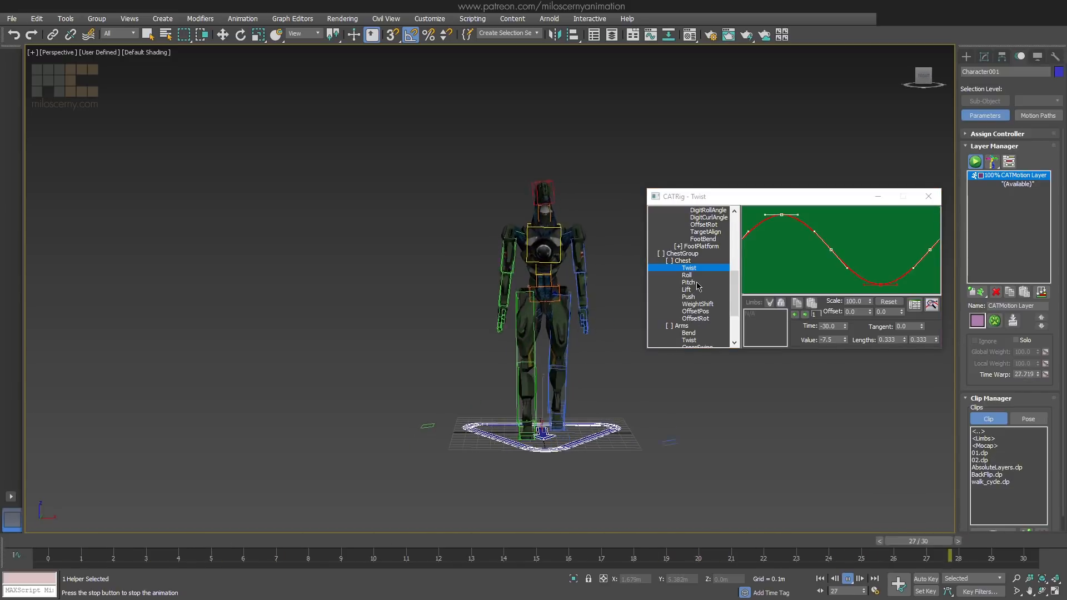
click(687, 275)
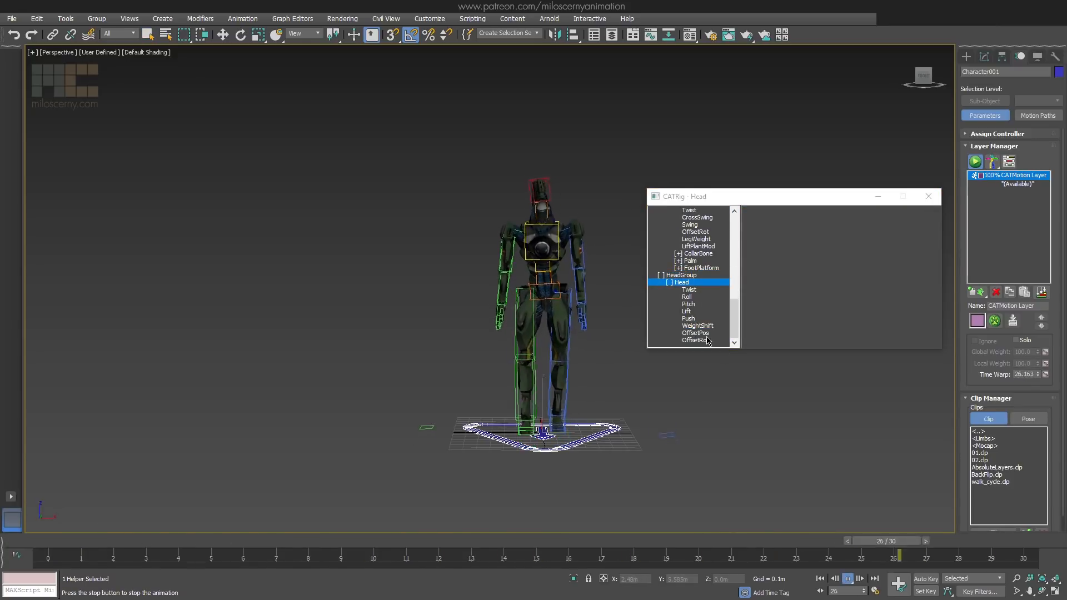
Adjust the head Twist, Roll and Pitch curve keys, ending on the flat Lift curve.
click(695, 333)
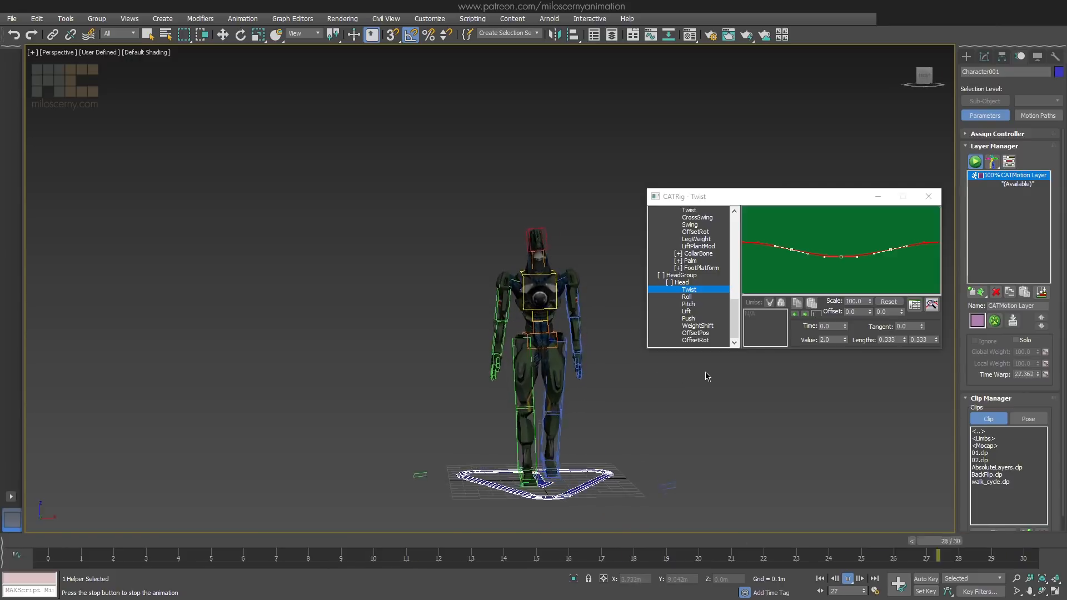
click(688, 297)
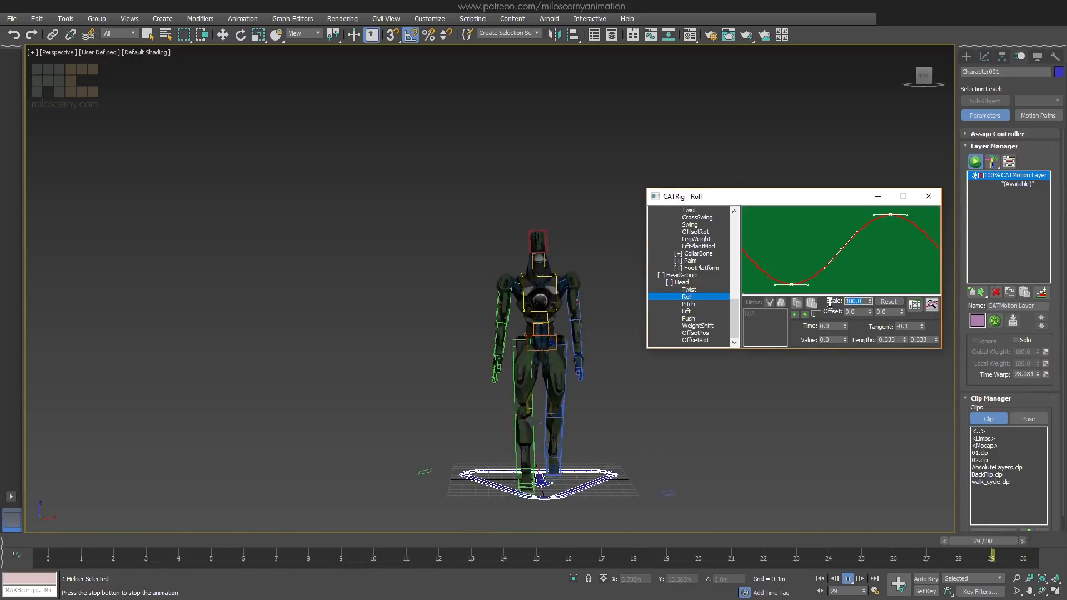
click(688, 304)
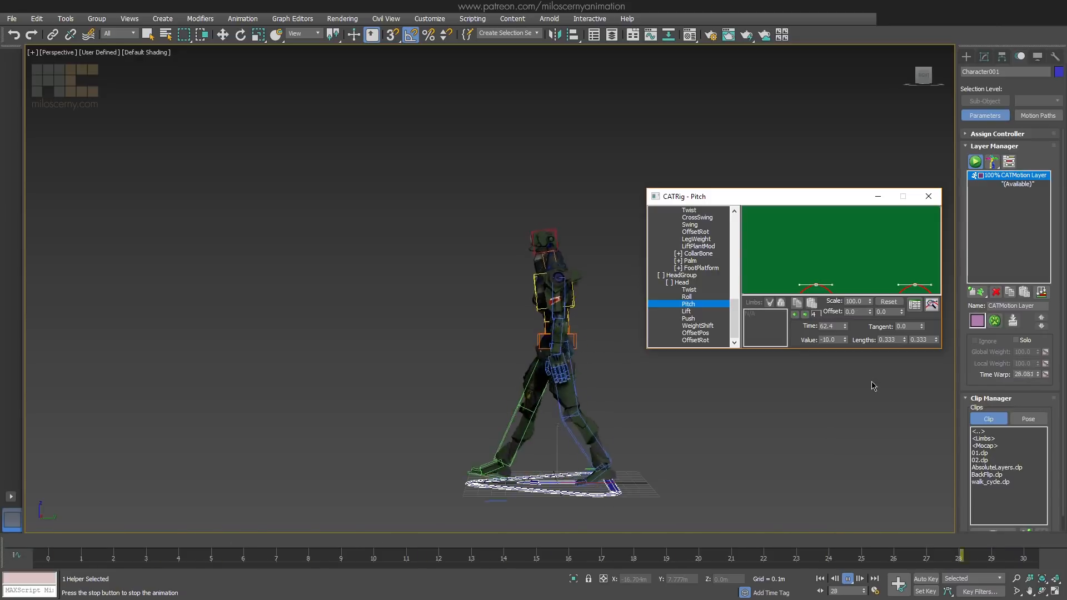
click(687, 311)
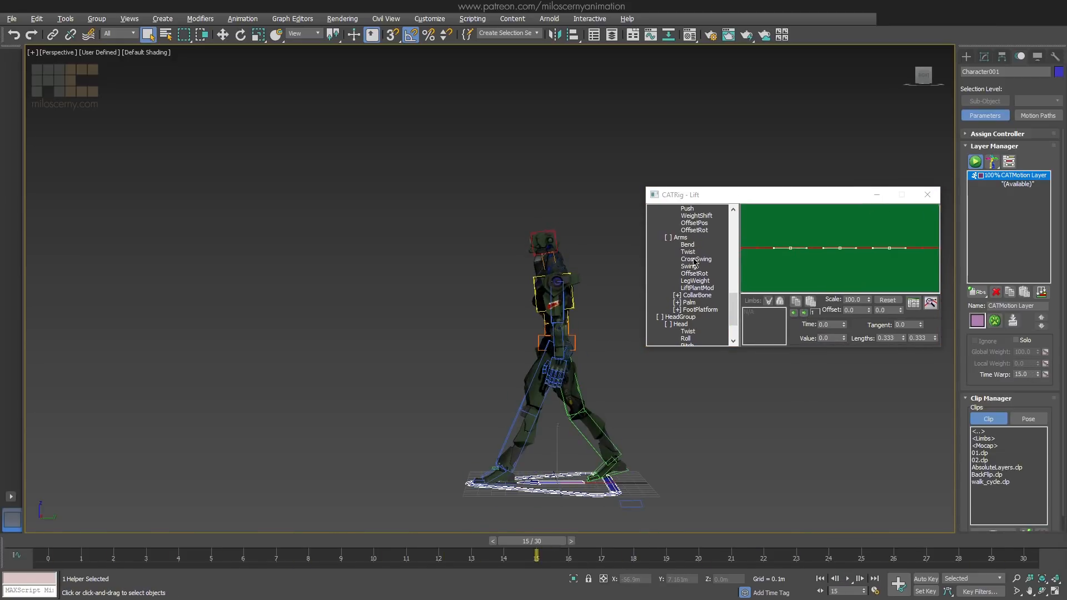
Flatten and fine-tune the peak key on the arm Twist curve.
click(688, 252)
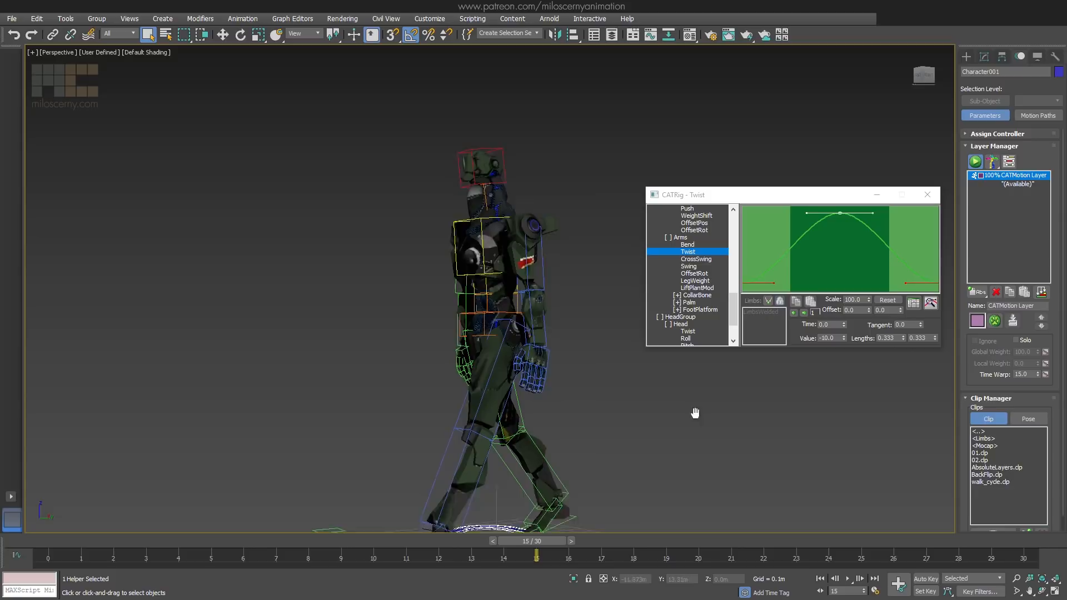
drag(845, 216, 845, 229)
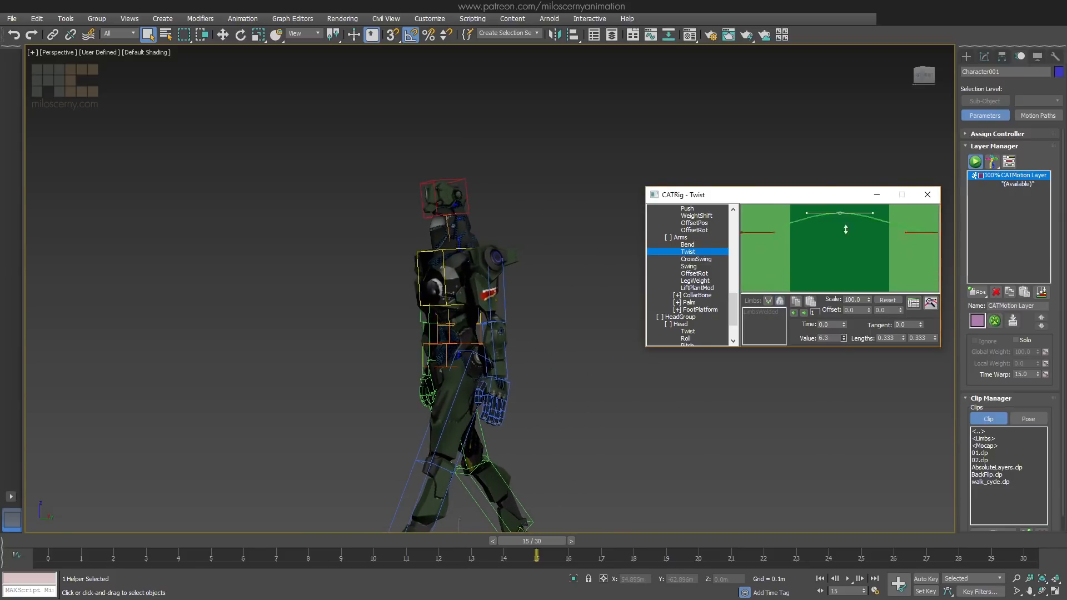
drag(846, 229, 842, 213)
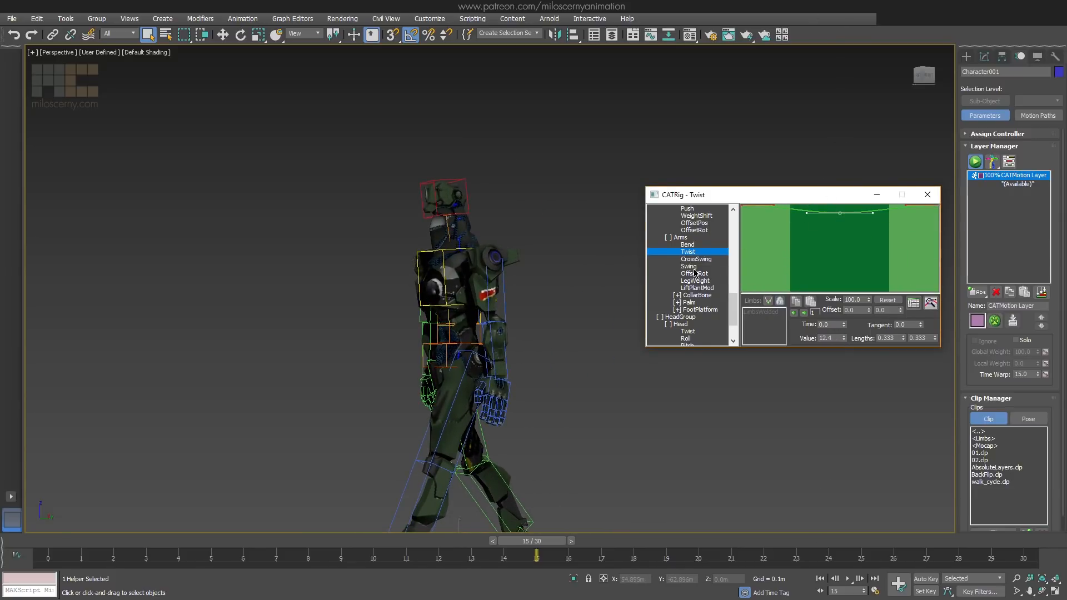
Adjust an arm Swing key and shift the palm HandFlopX curve offset, then check finger curl.
click(689, 266)
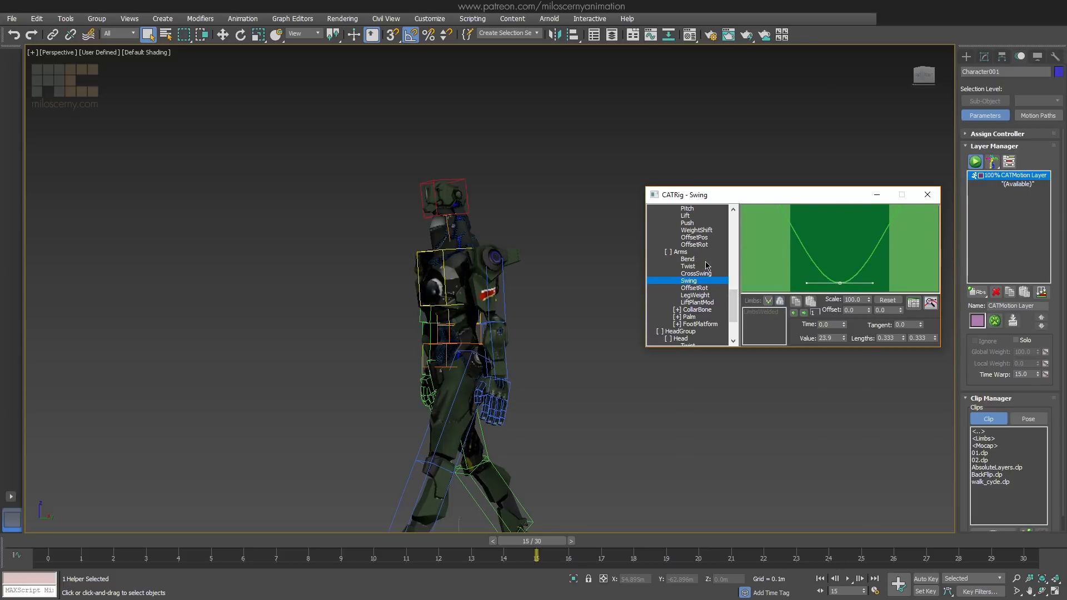
click(688, 259)
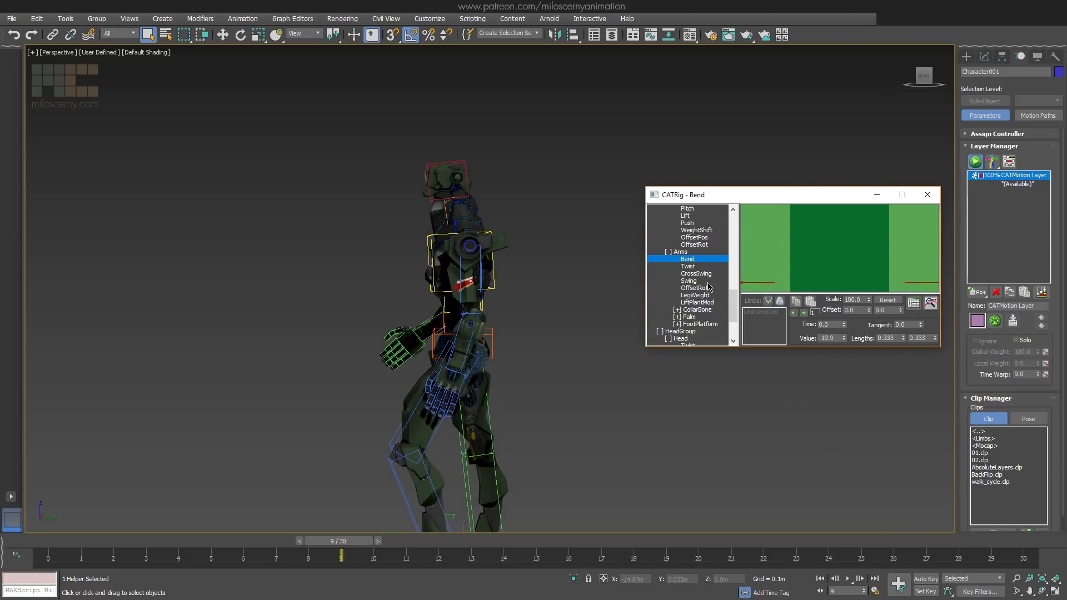
click(689, 280)
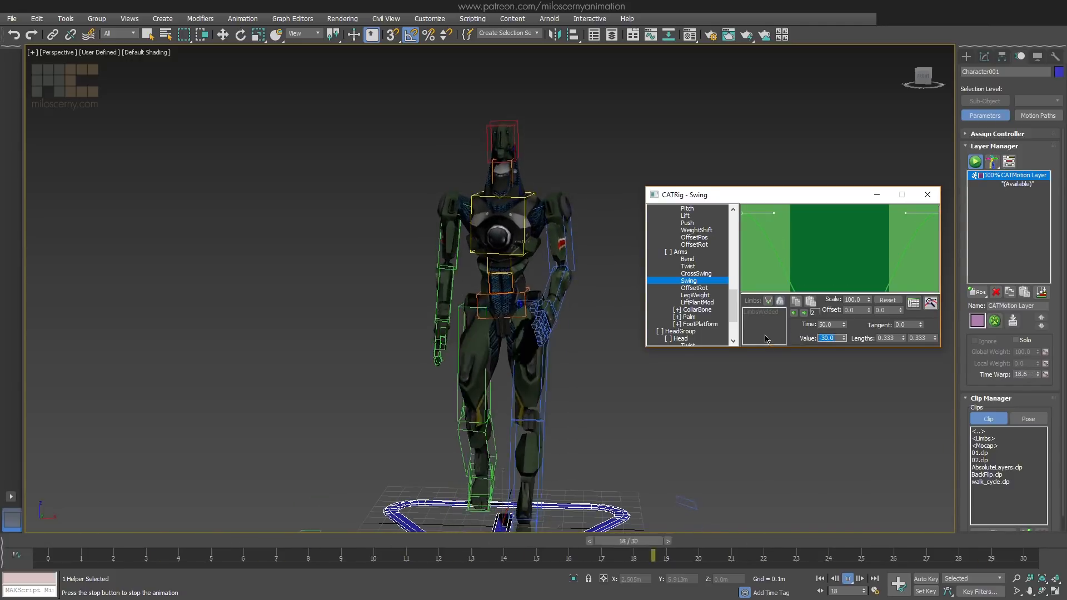
click(688, 315)
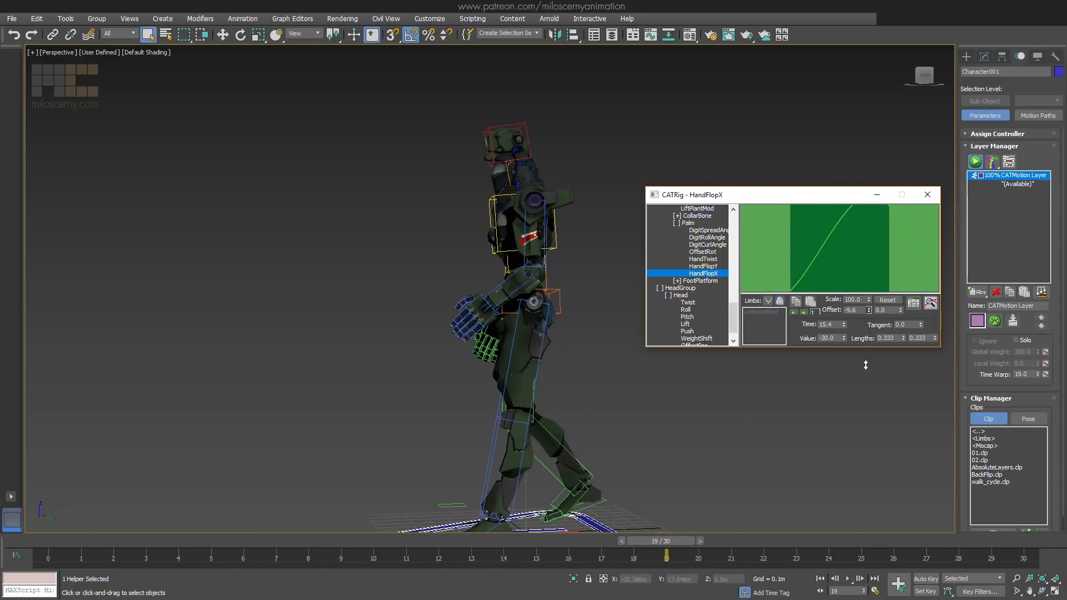
drag(657, 558, 470, 558)
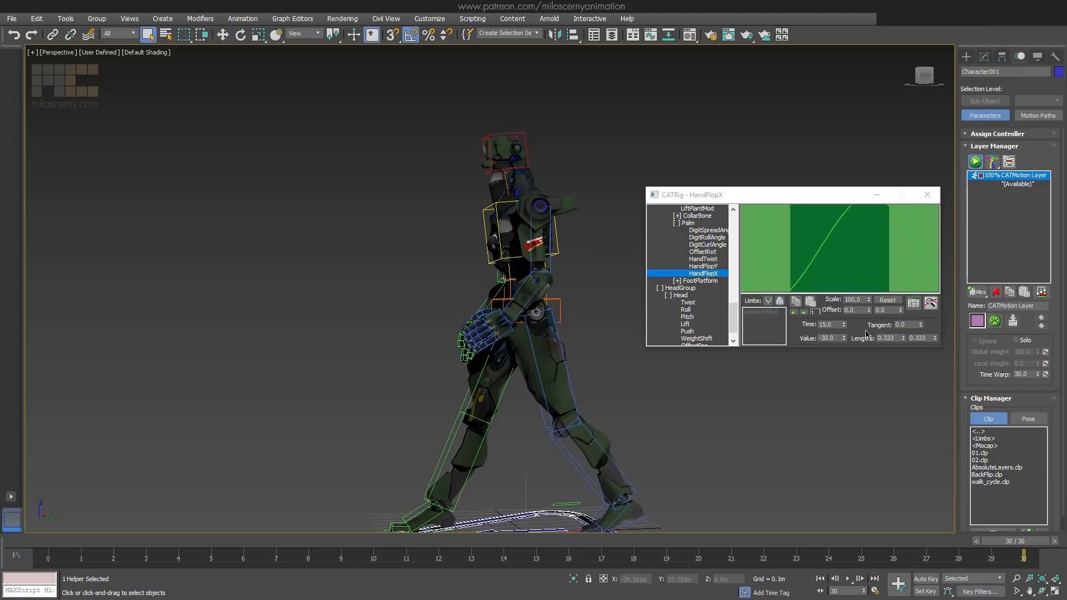
click(707, 245)
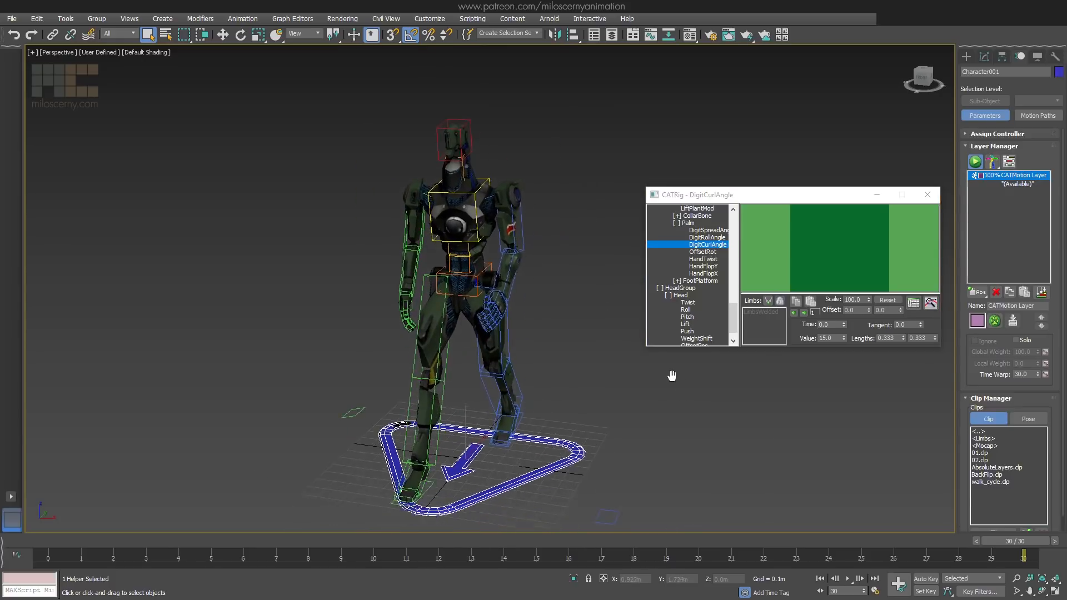
Bring up the pelvis Lift curve that drives the walk's bounce.
click(858, 578)
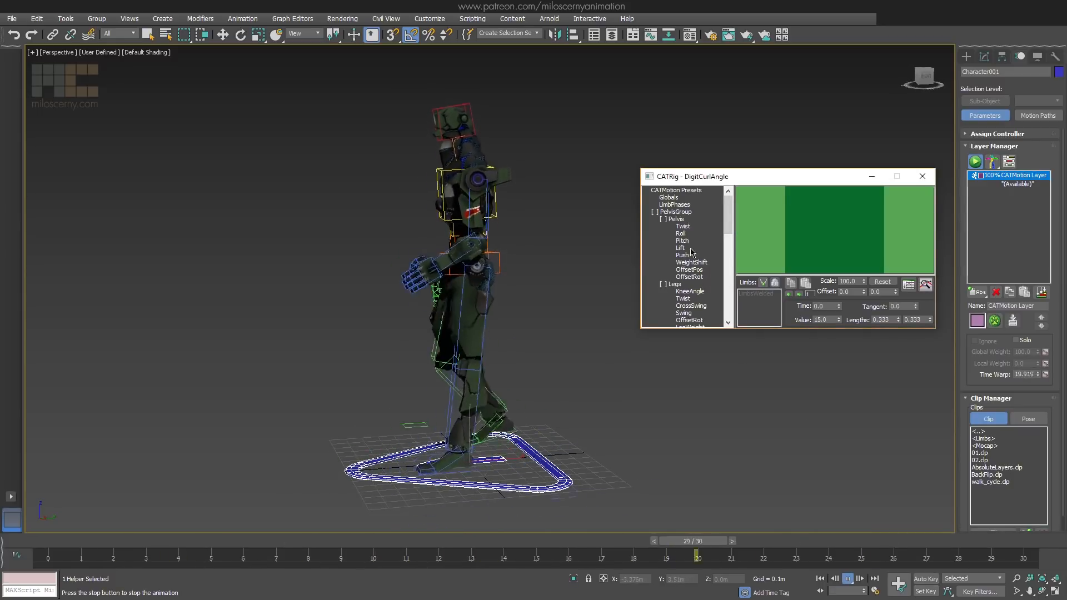
click(680, 247)
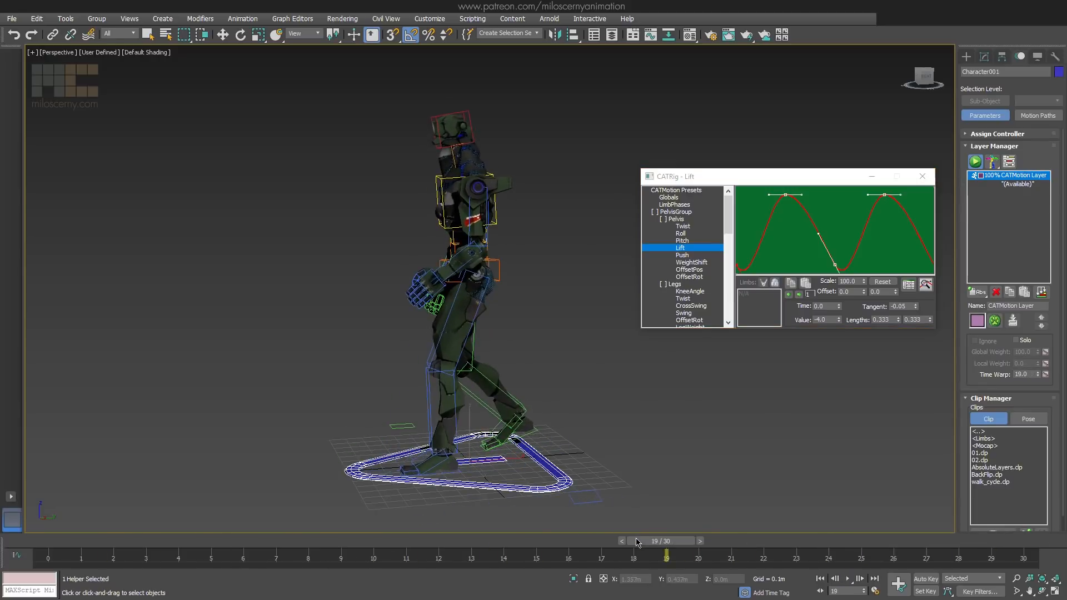
Review the collarbone MotionY curve and set its Offset Y value to 30.
scroll(down, 3)
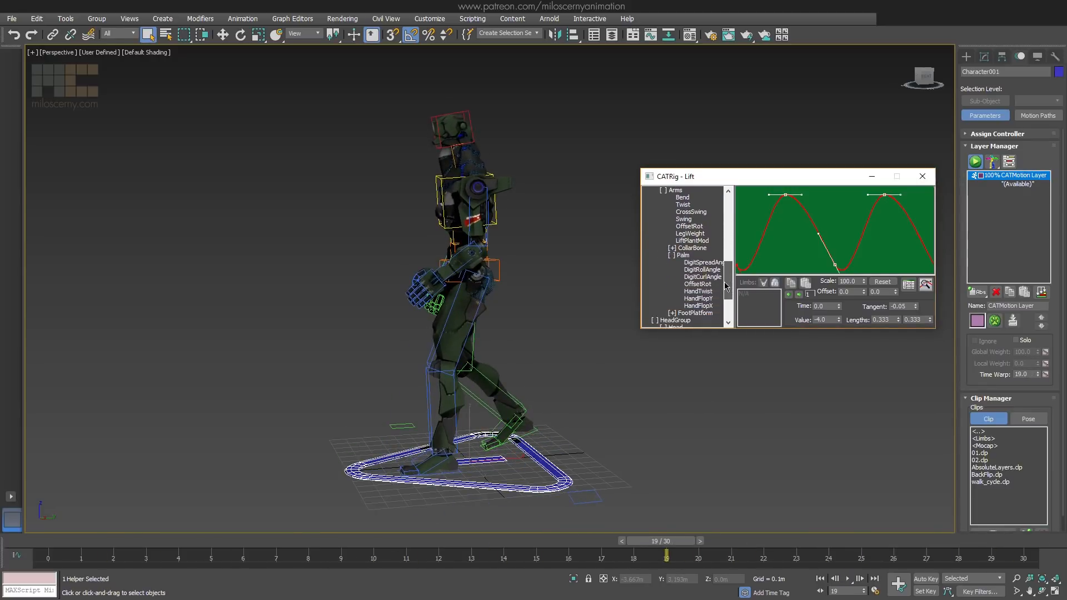
click(695, 277)
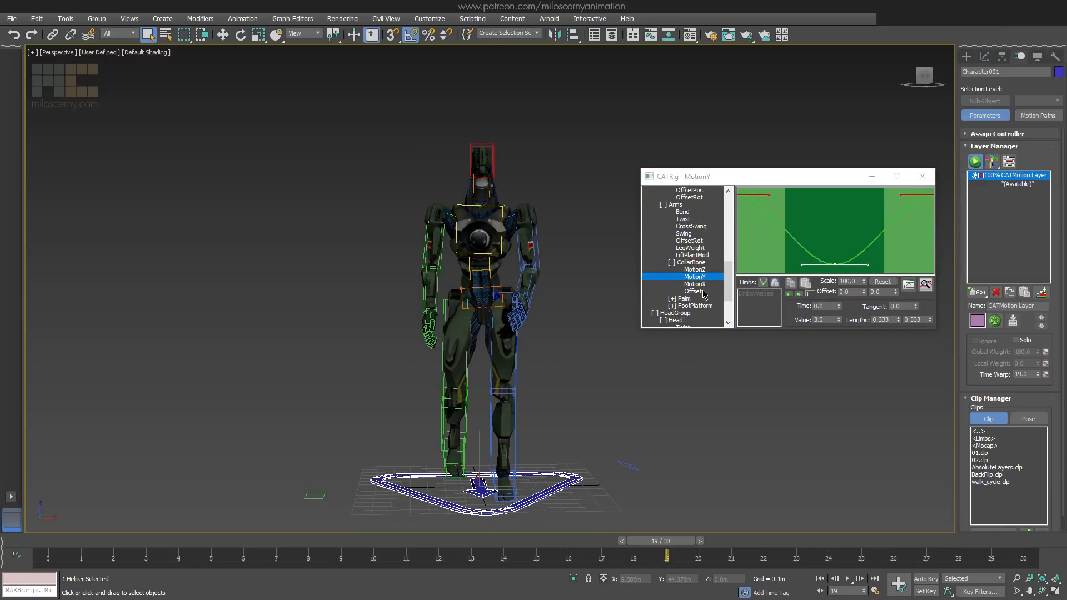
click(693, 291)
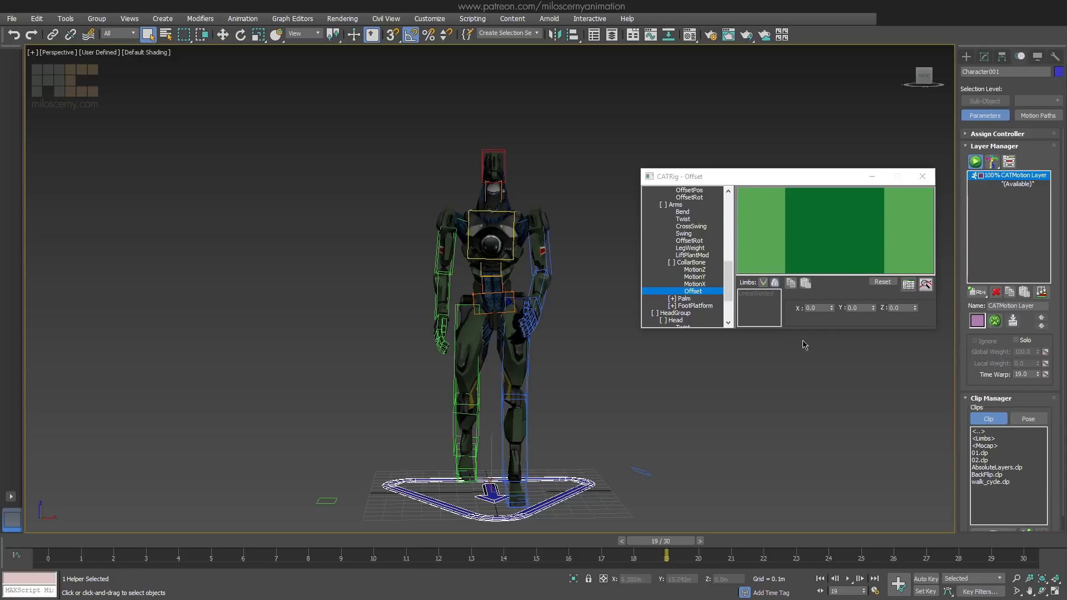
click(848, 579)
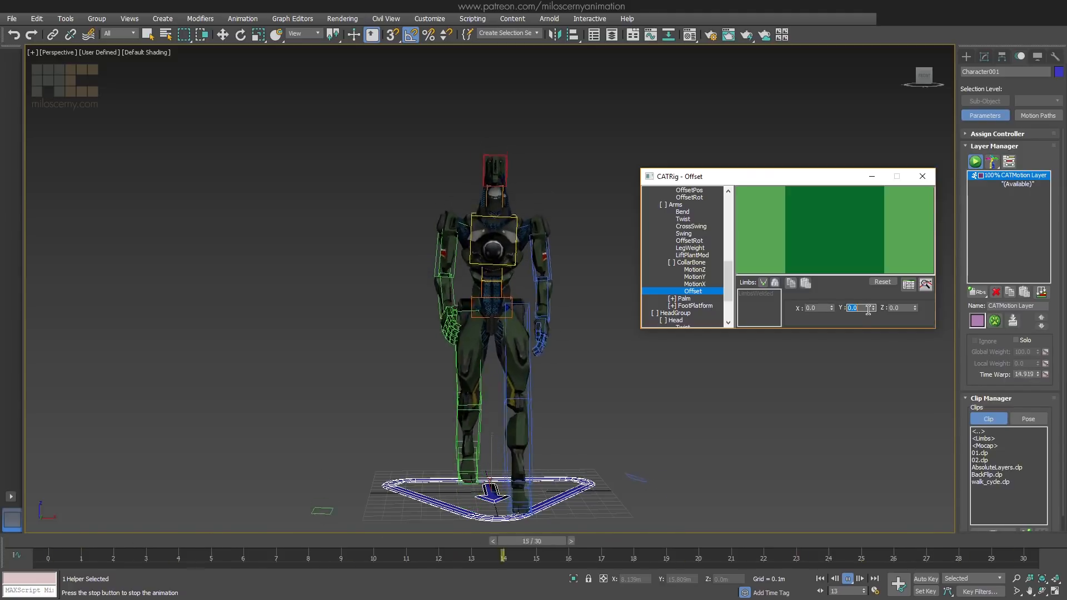
text(30.0)
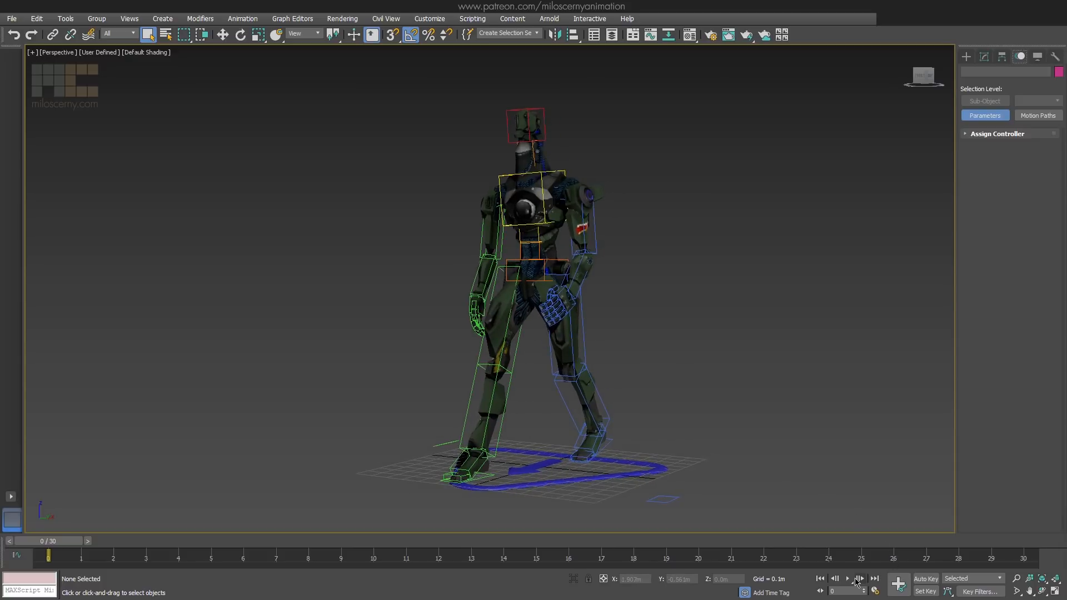
Add an adjustment layer, key upper-arm rotations at frames 5 and 15, and view its curves.
click(847, 579)
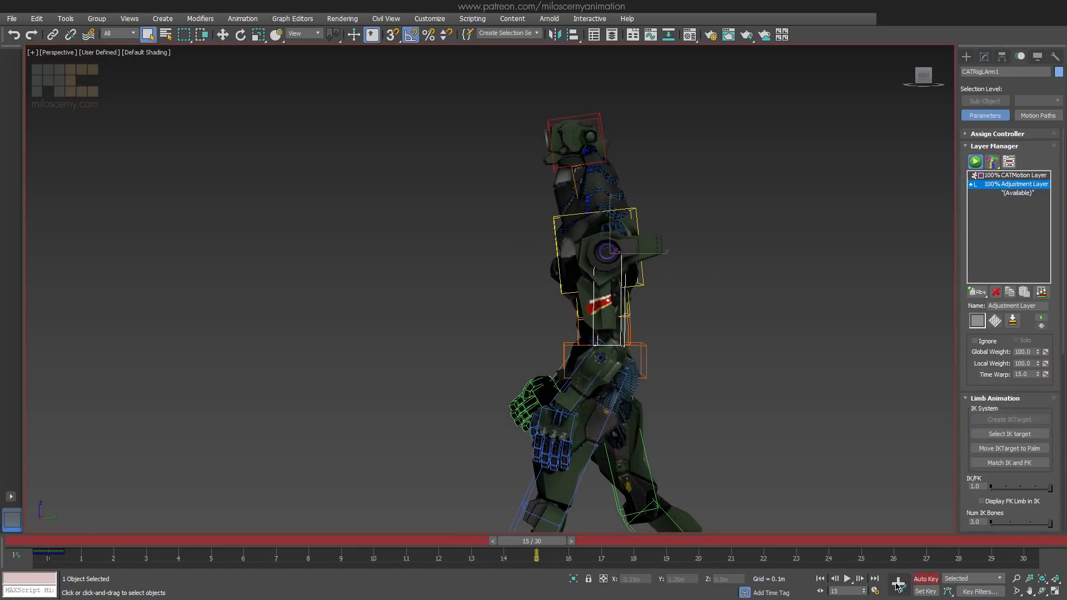
drag(537, 541, 748, 541)
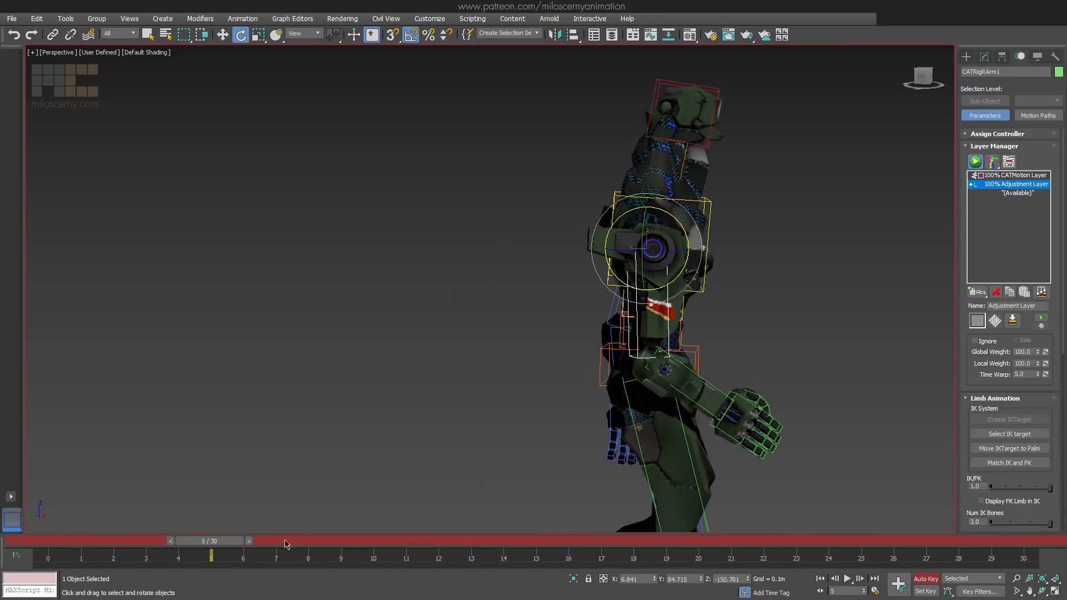
drag(211, 540, 534, 540)
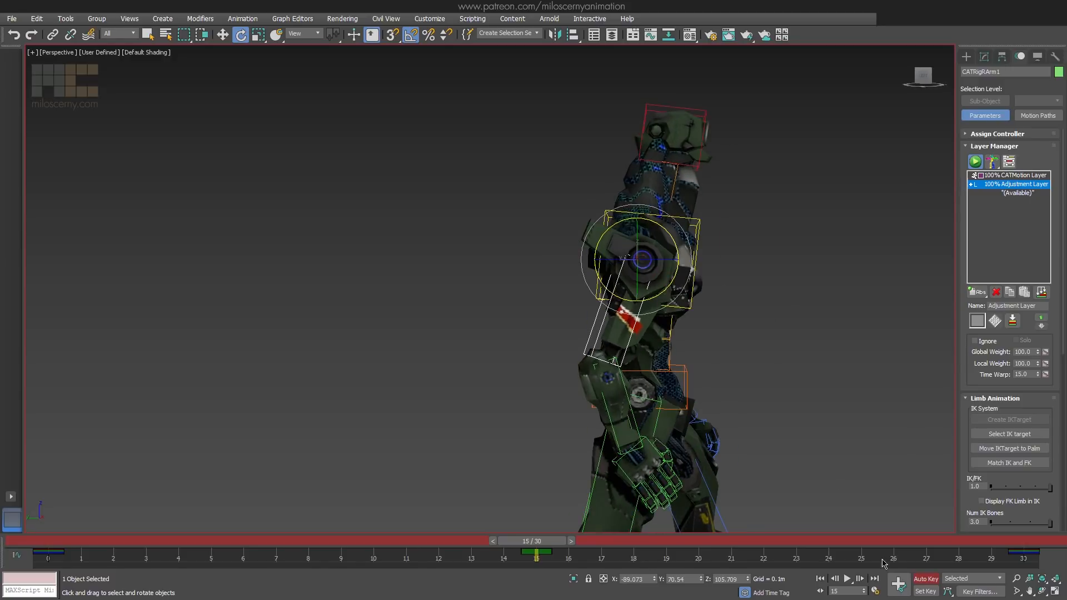
click(847, 579)
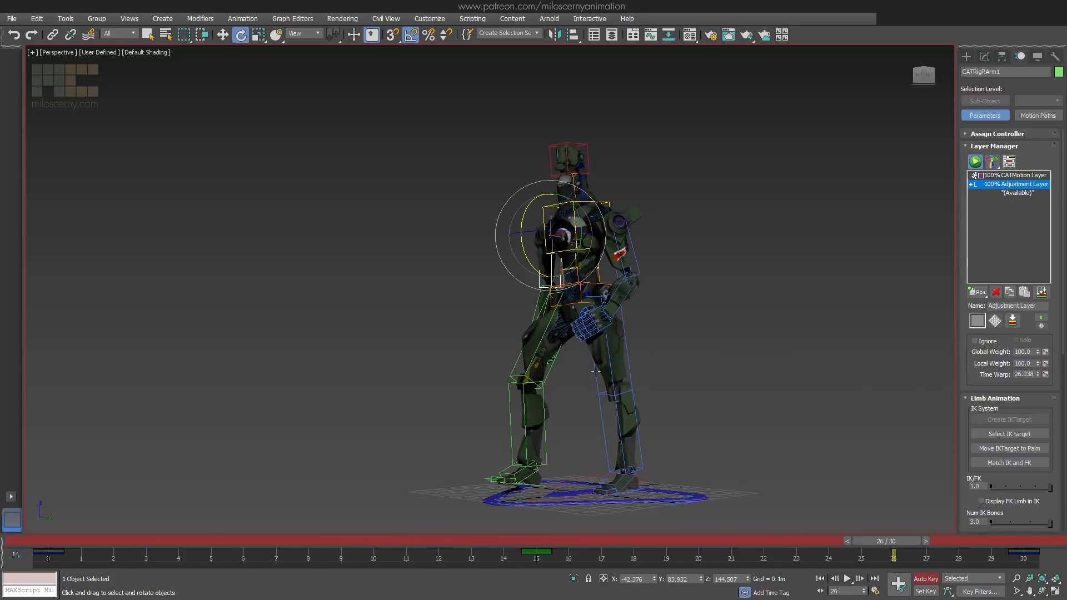
click(292, 18)
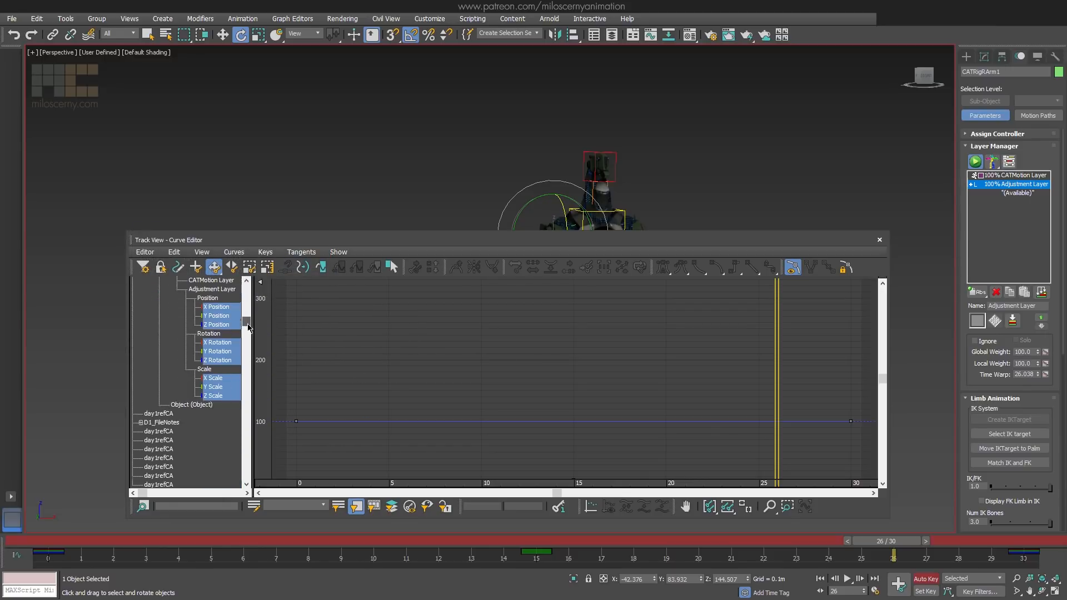
Set Out Of Range Types for the upper-arm tracks and return to CATMotion on the arms.
click(879, 240)
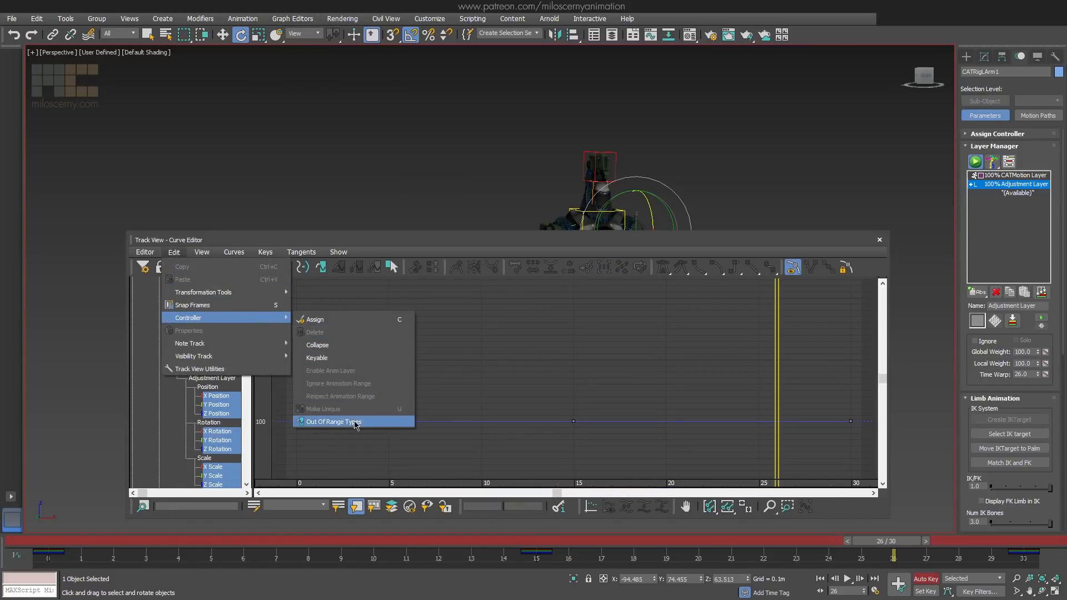
click(879, 240)
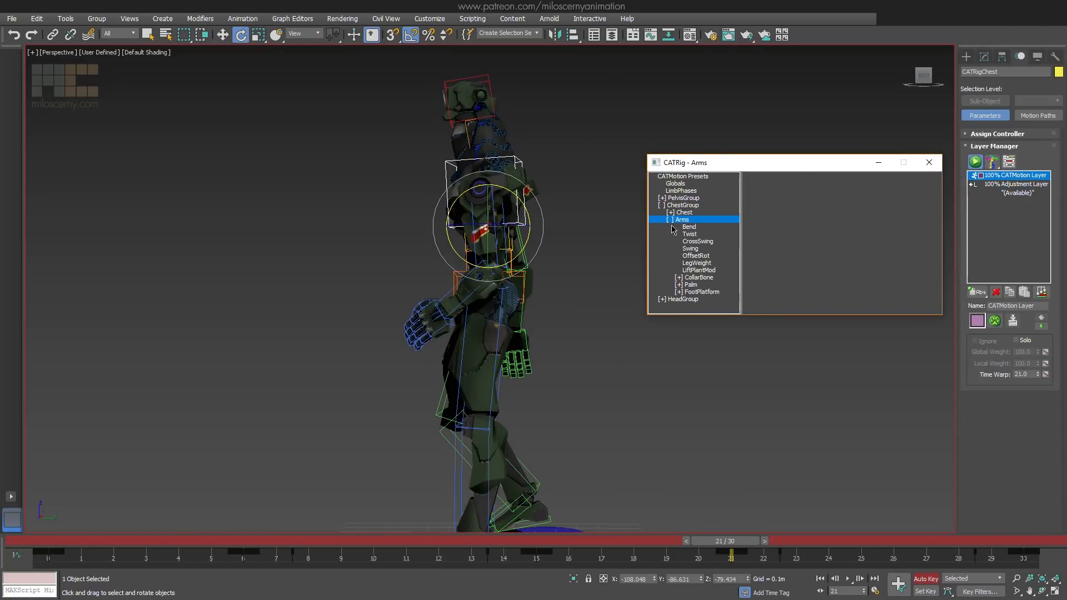
Review the Palm HandFlopX curve while the walk animation plays.
click(689, 248)
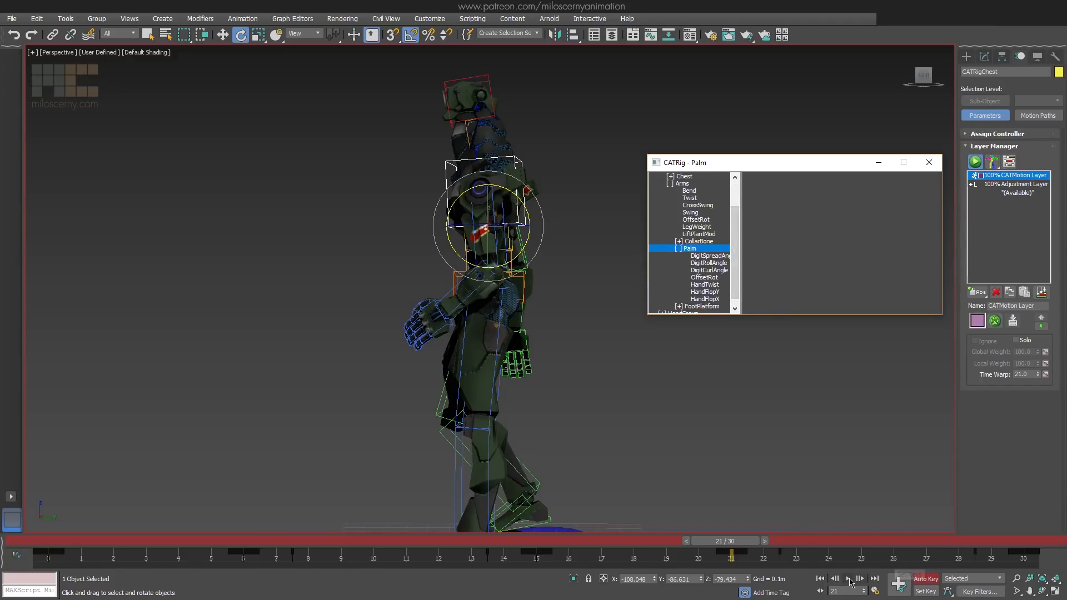
click(848, 579)
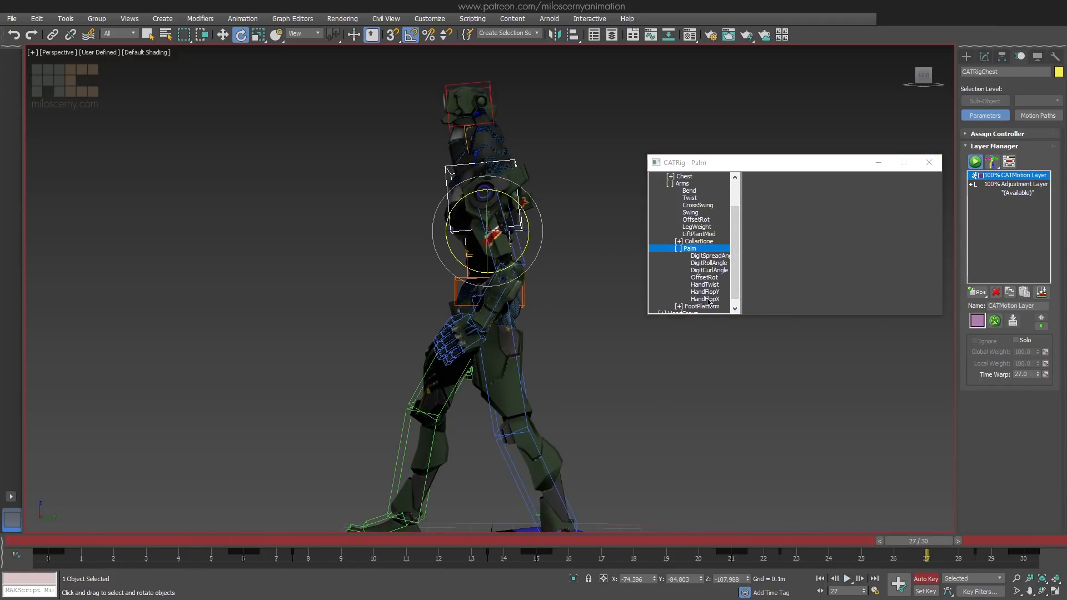
click(704, 299)
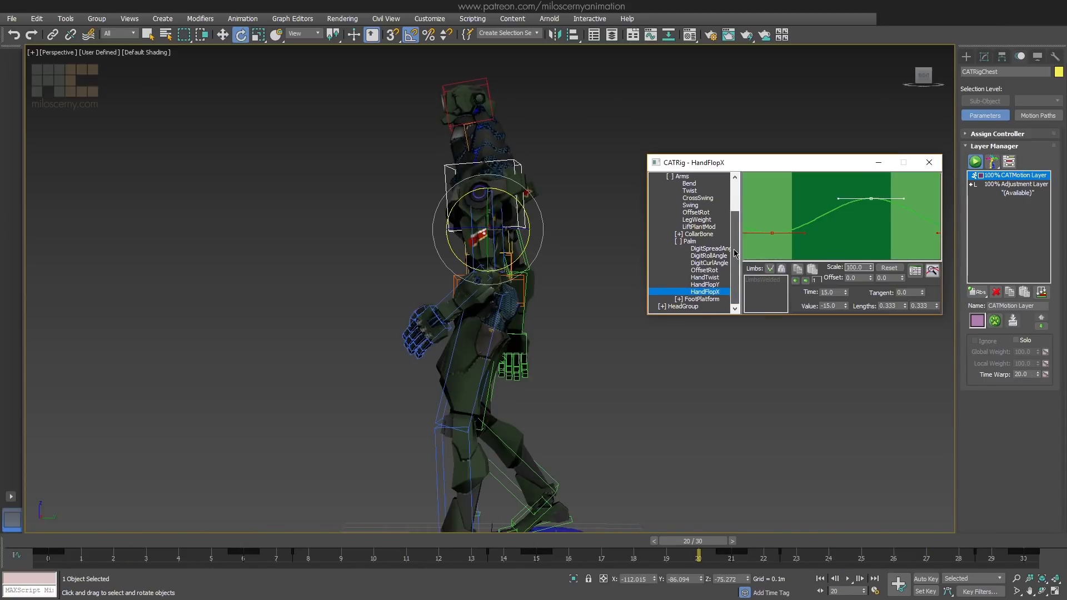
Lower the arm Bend curve's middle key, preview the walk, and bring up chest Pitch.
click(689, 183)
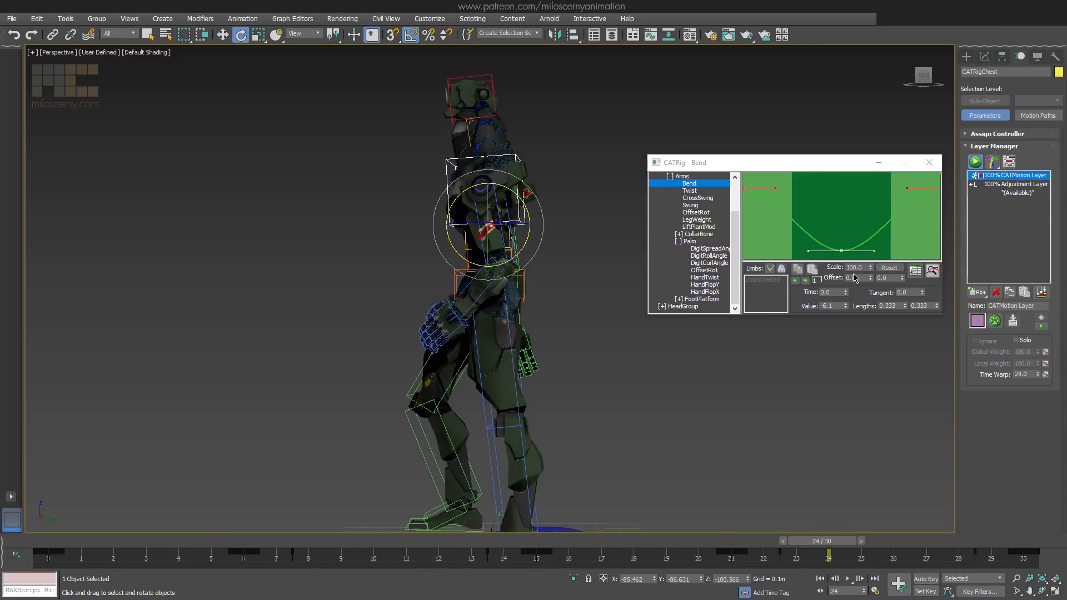
drag(851, 242, 852, 231)
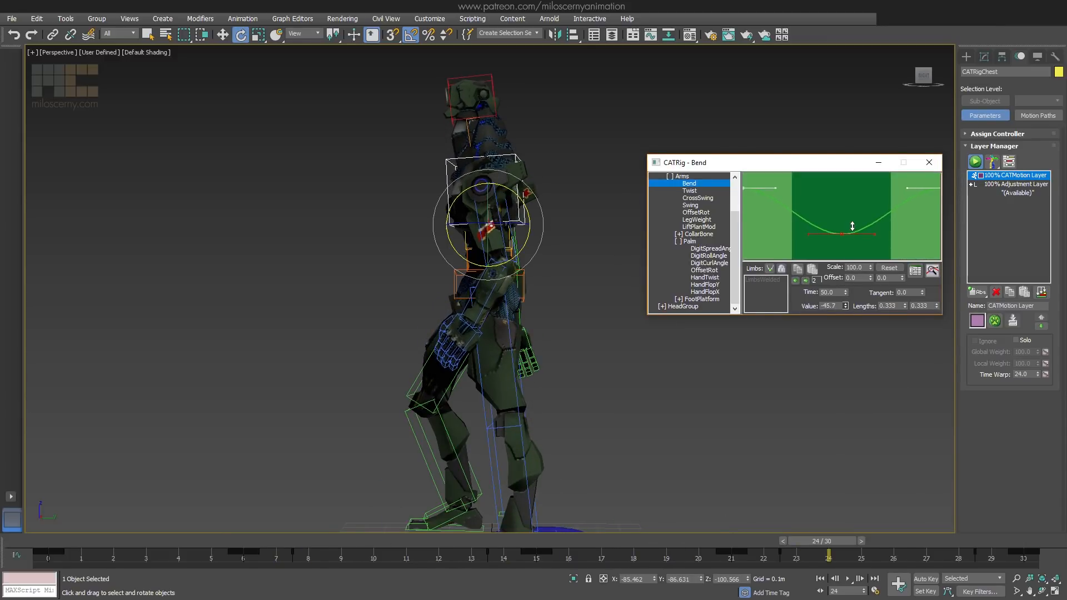
click(848, 579)
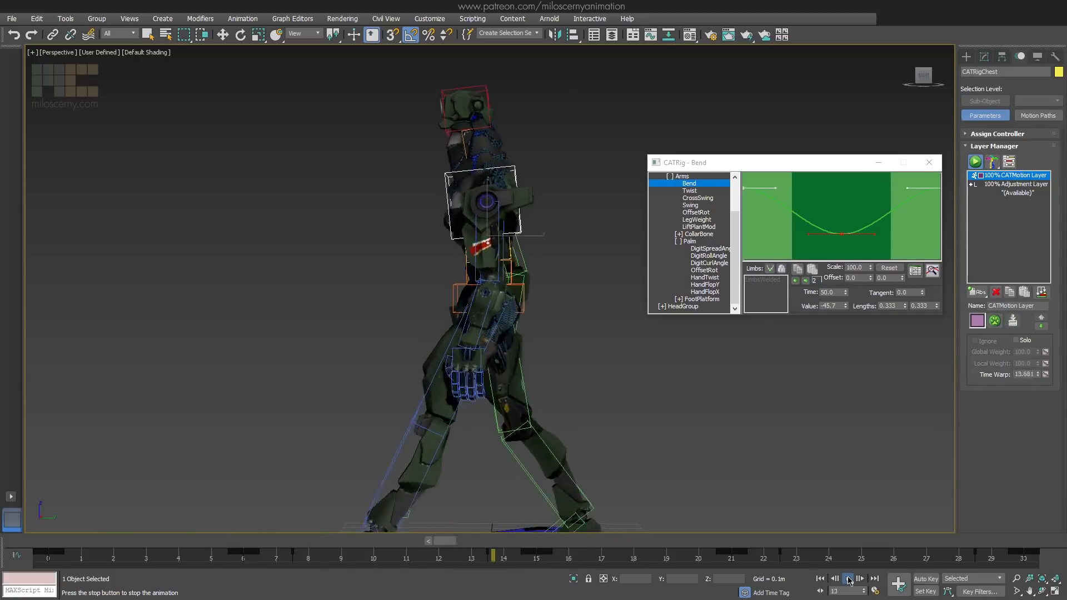
click(849, 578)
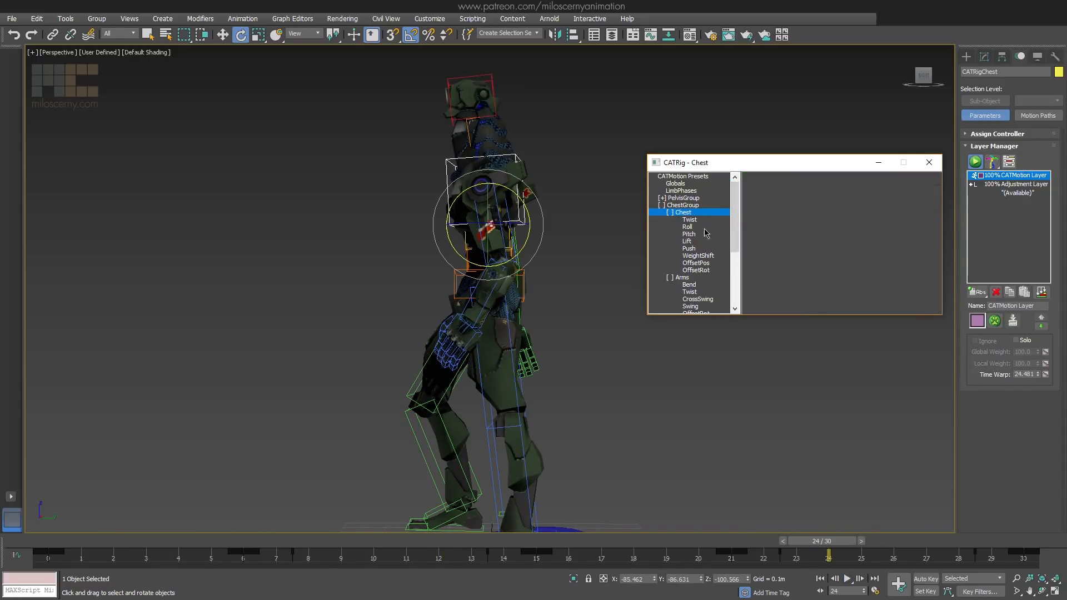
click(688, 233)
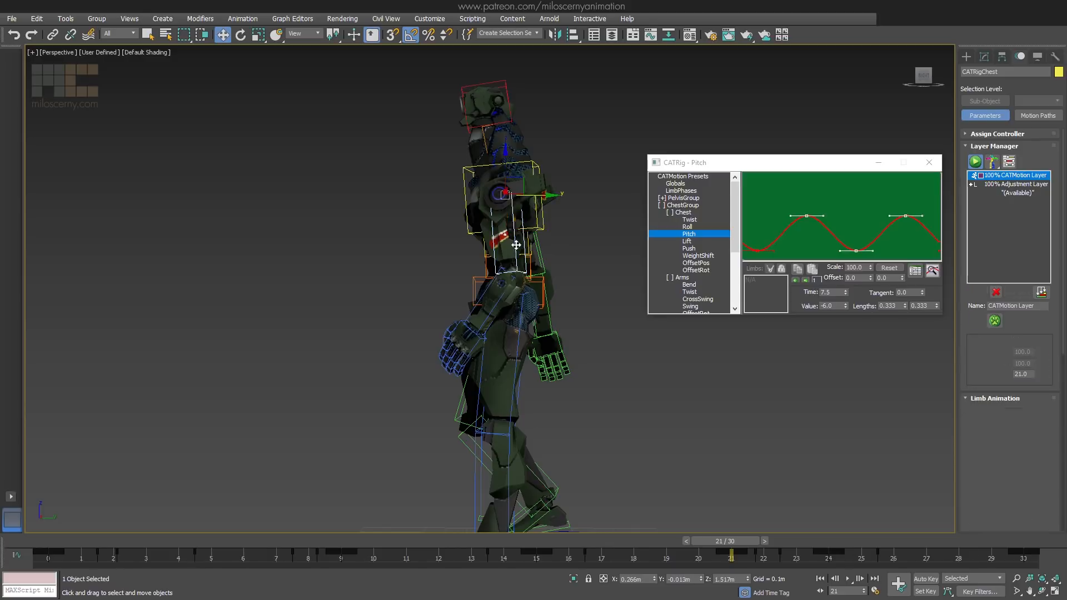
Rotate the upper arm on the adjustment layer with Auto Key at frames 15 and 30.
drag(731, 556, 1014, 556)
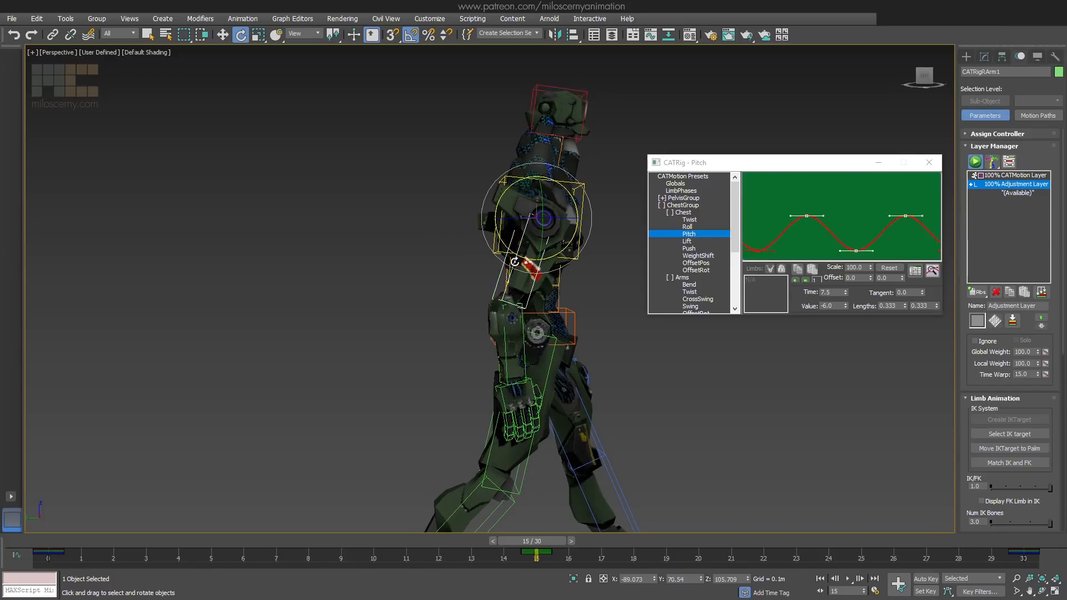
click(849, 579)
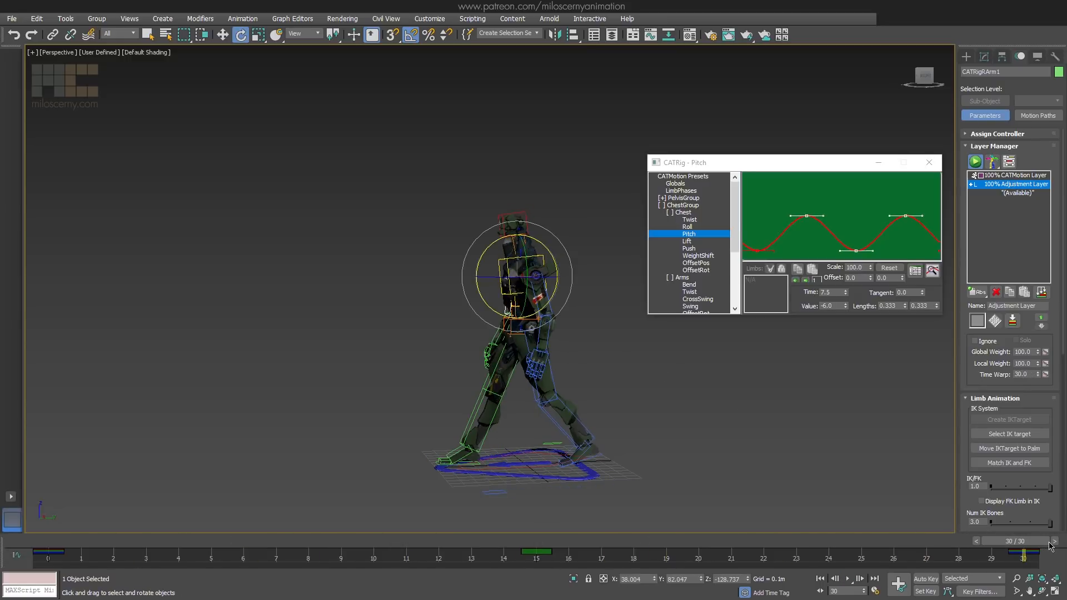
Set the CATMotion walk mode to Walk On Spot and extend the timeline to 120 frames.
click(676, 183)
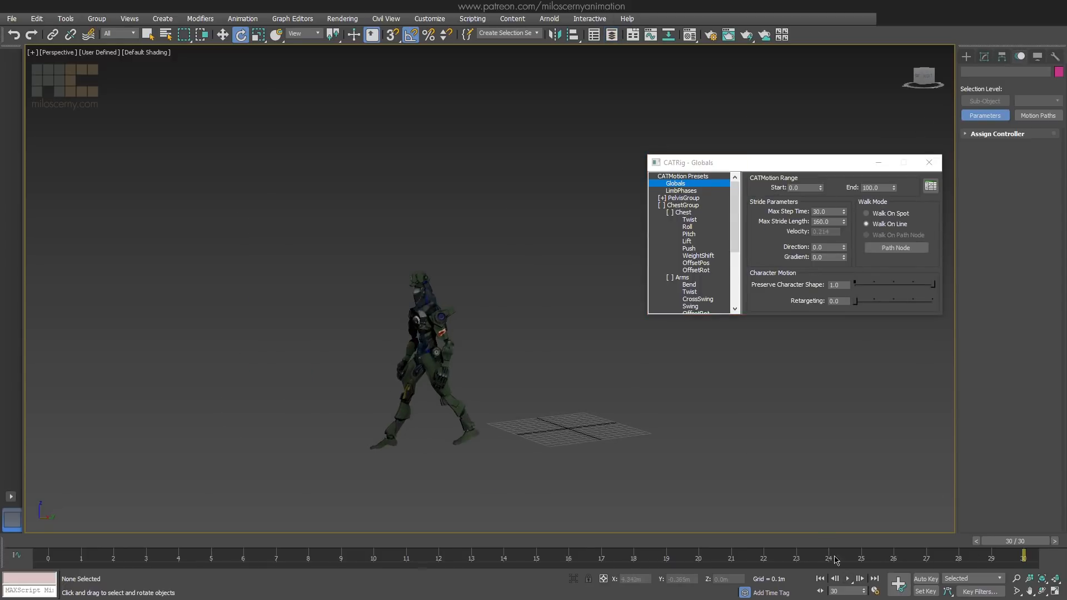
click(849, 579)
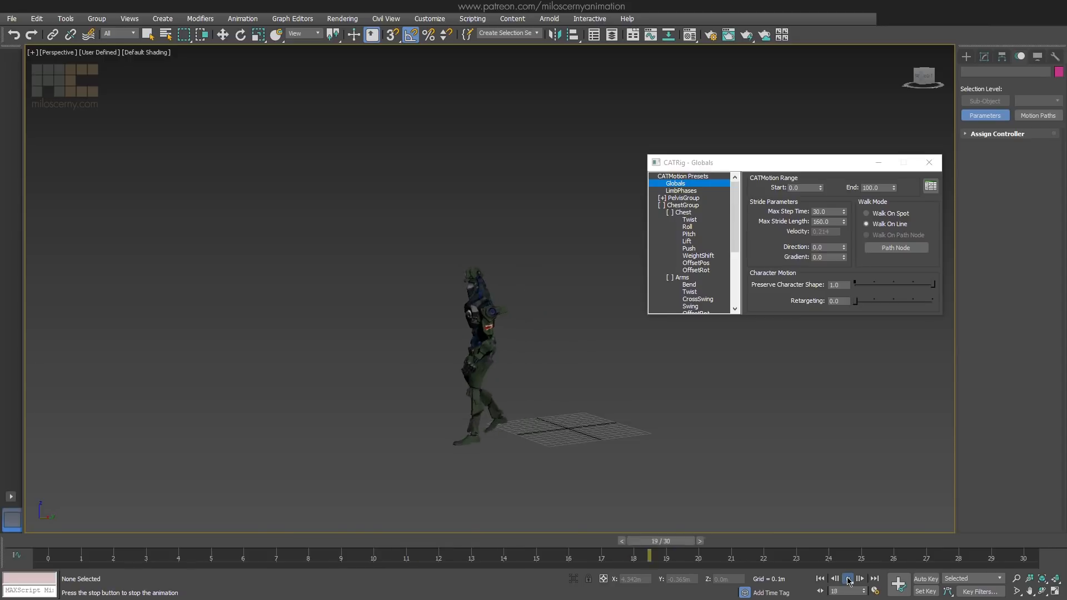
click(847, 579)
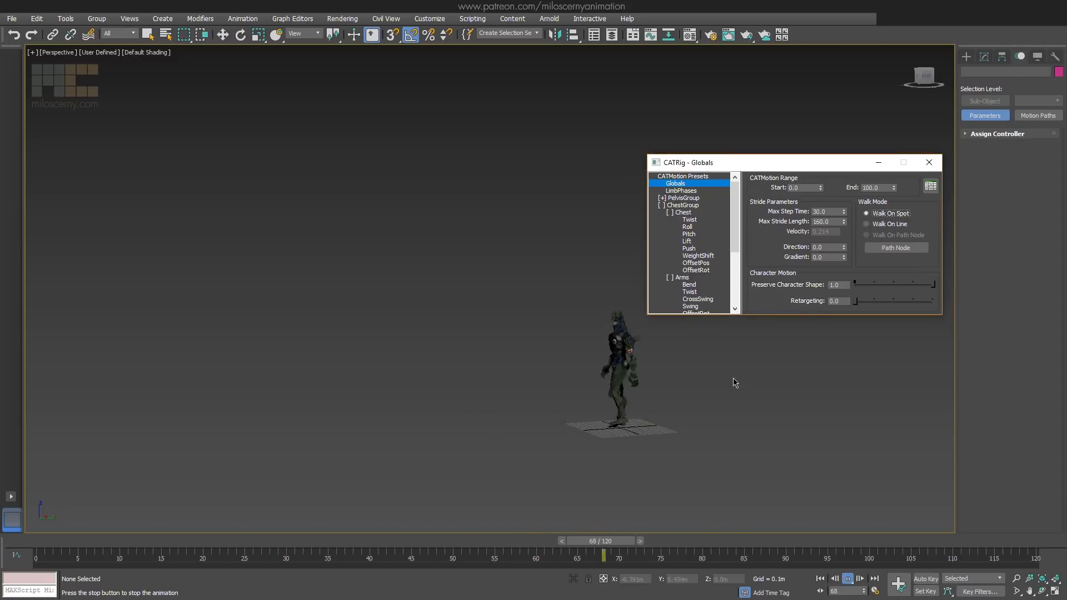
drag(604, 554, 107, 554)
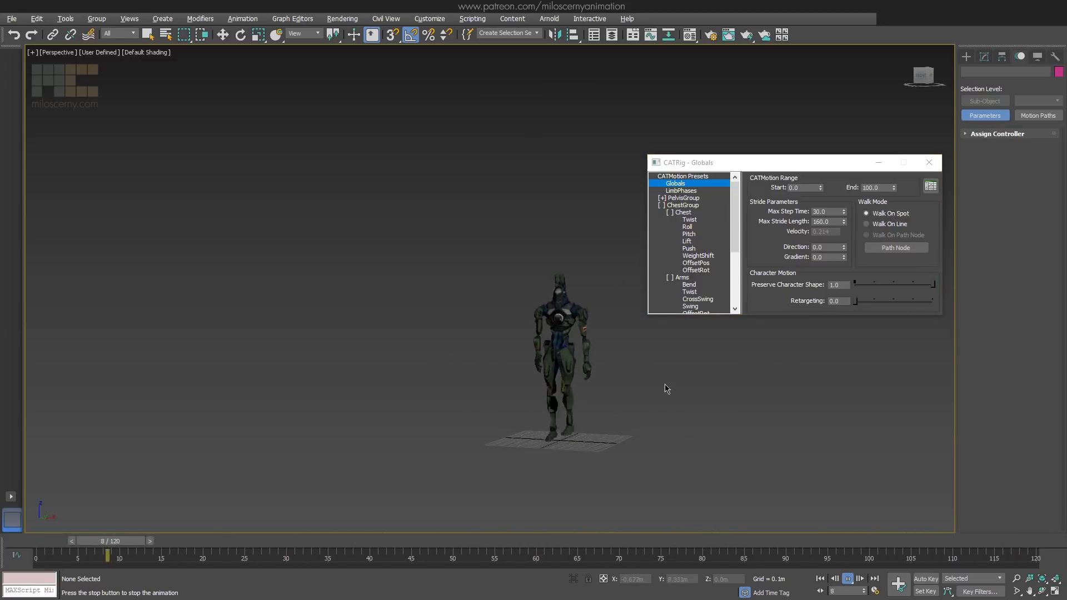